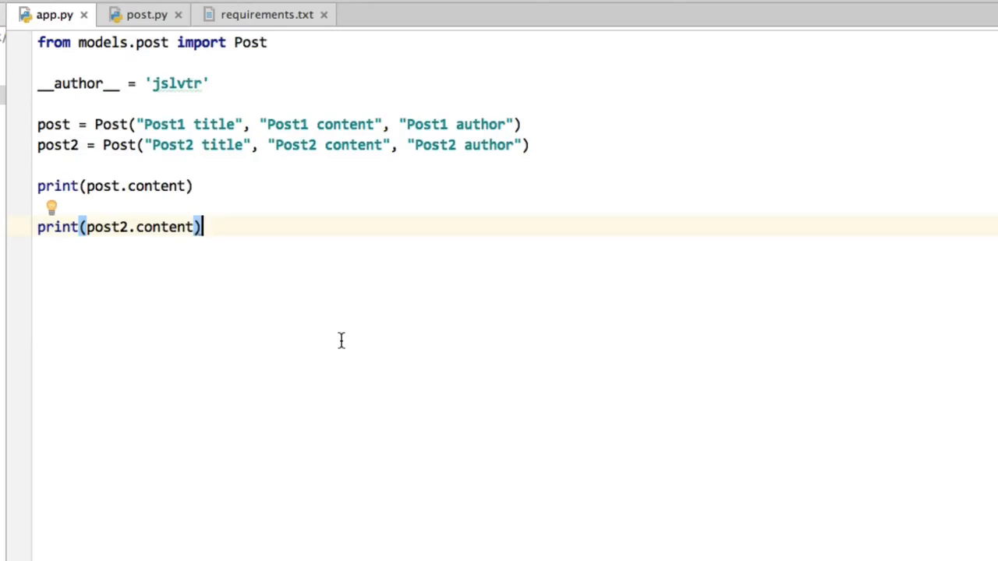
mouse_move(380, 300)
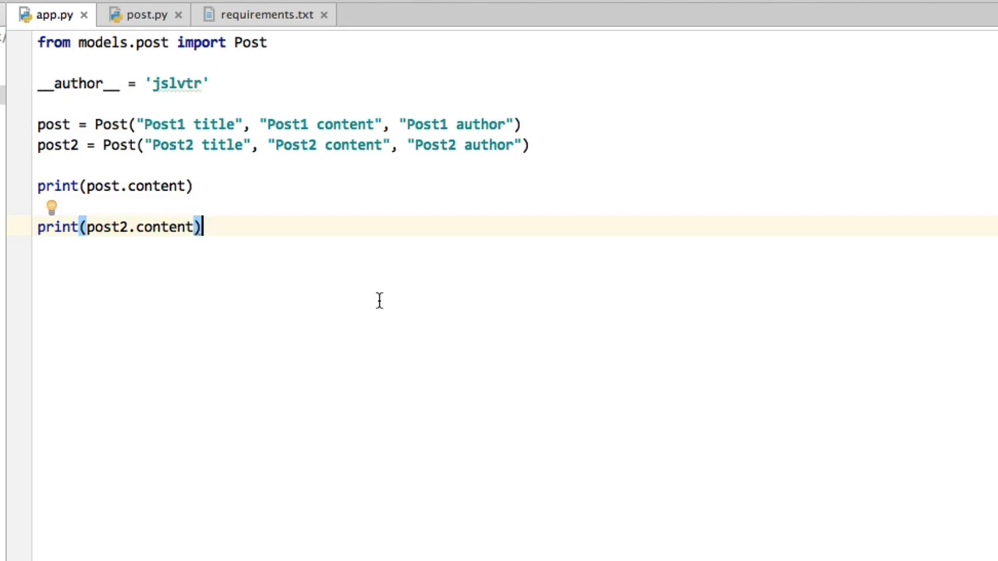
Switch to post.py and review the title parameter of the Post constructor.
left_click(147, 14)
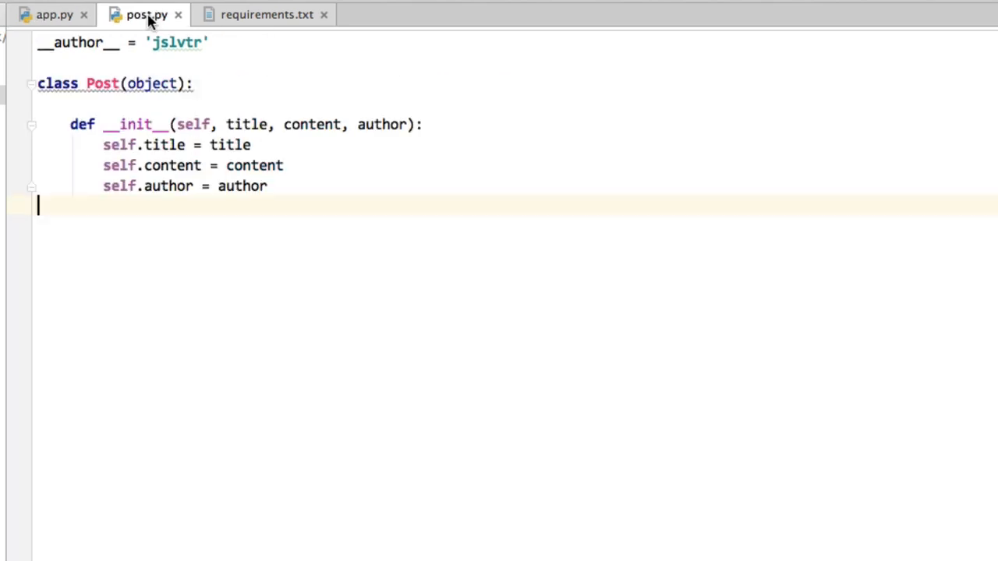
mouse_move(250, 153)
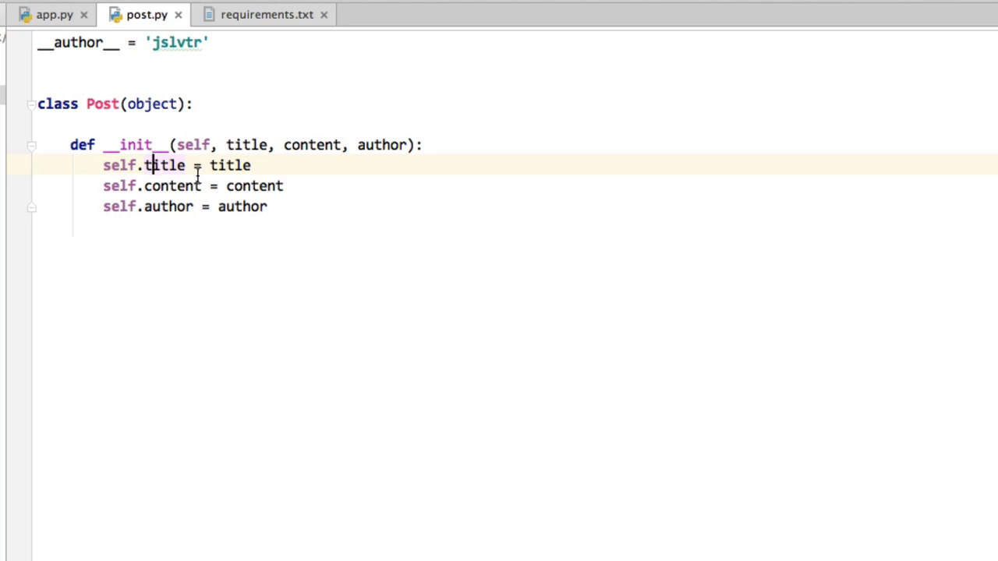
mouse_move(388, 155)
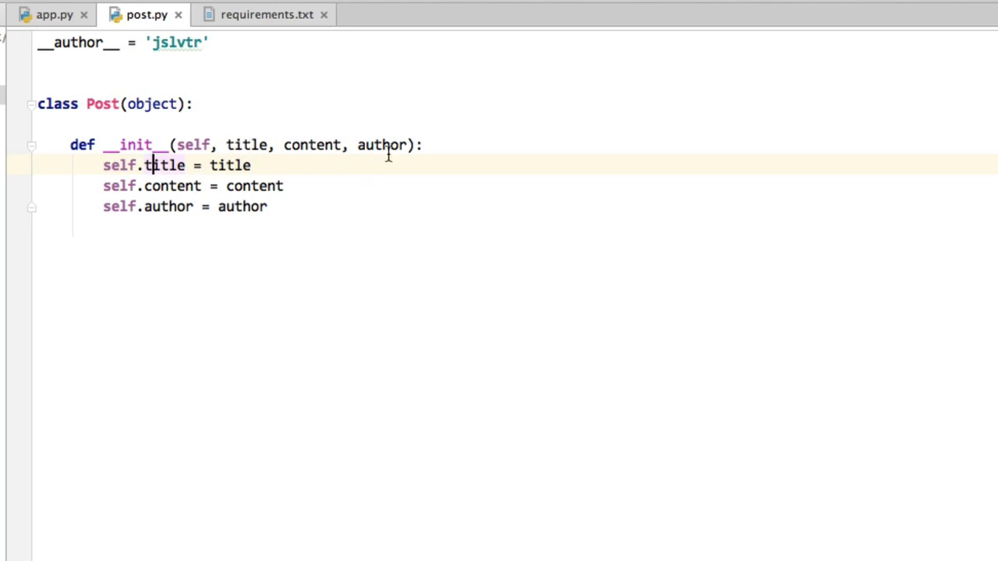
mouse_move(247, 145)
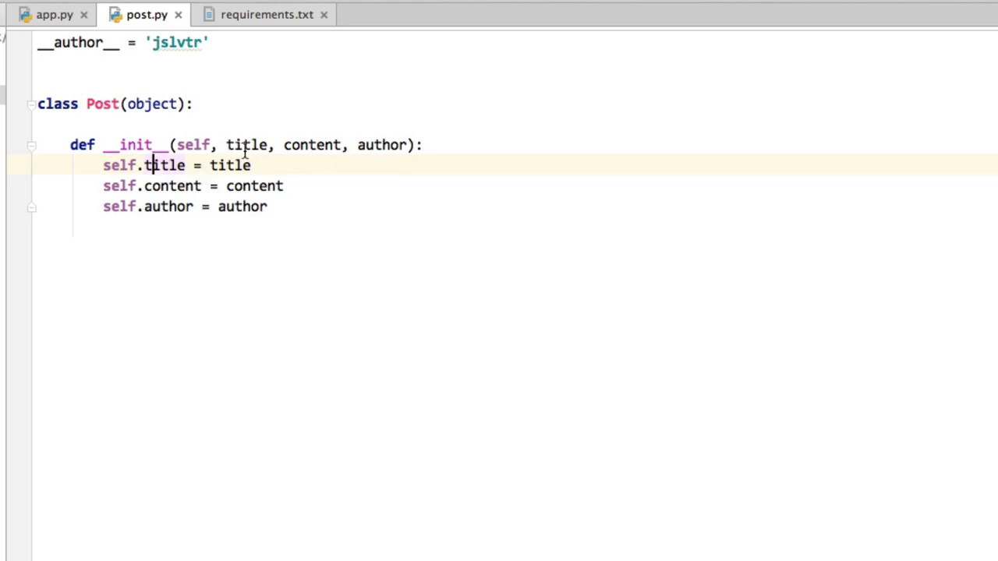
double_click(380, 145)
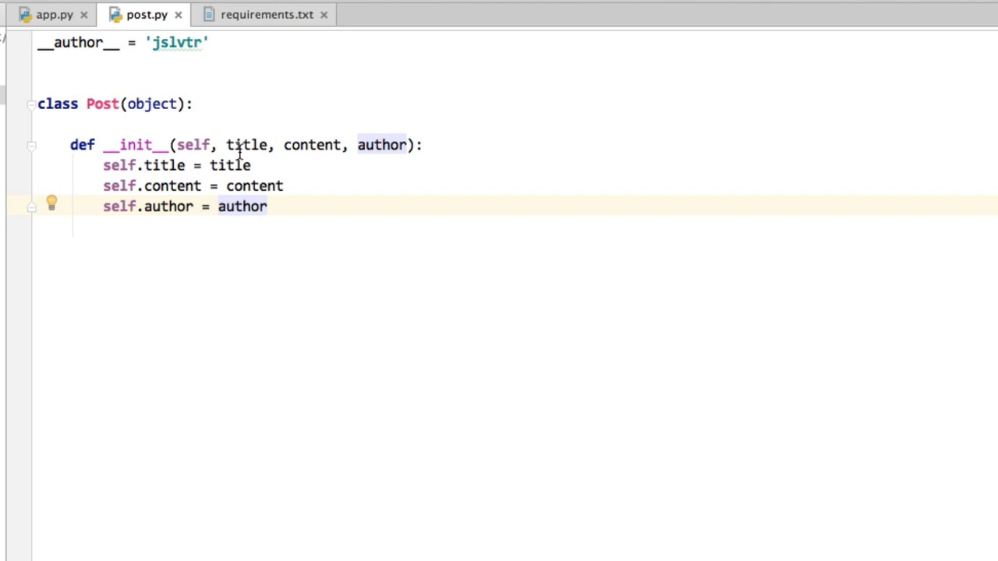
left_click(226, 145)
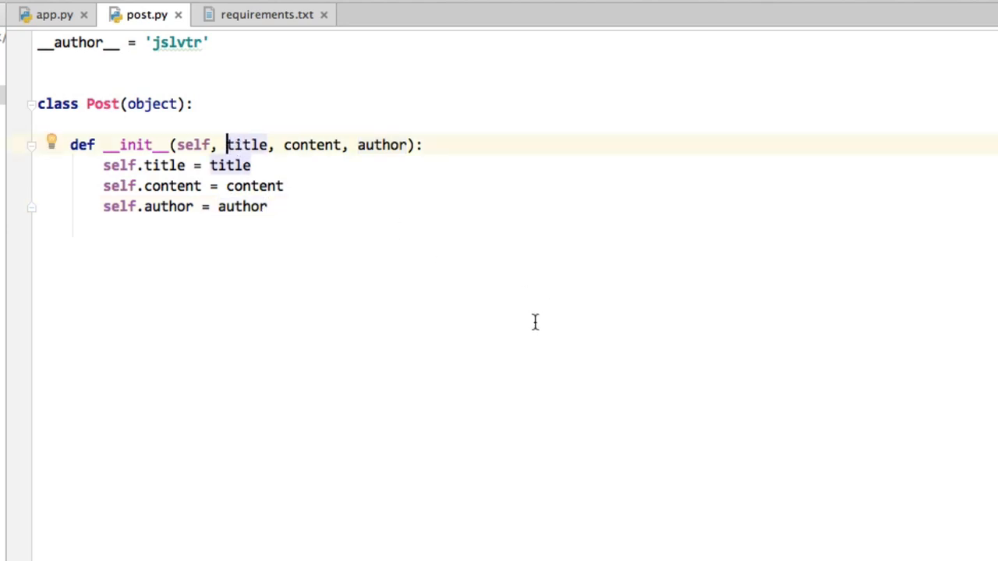
mouse_move(294, 227)
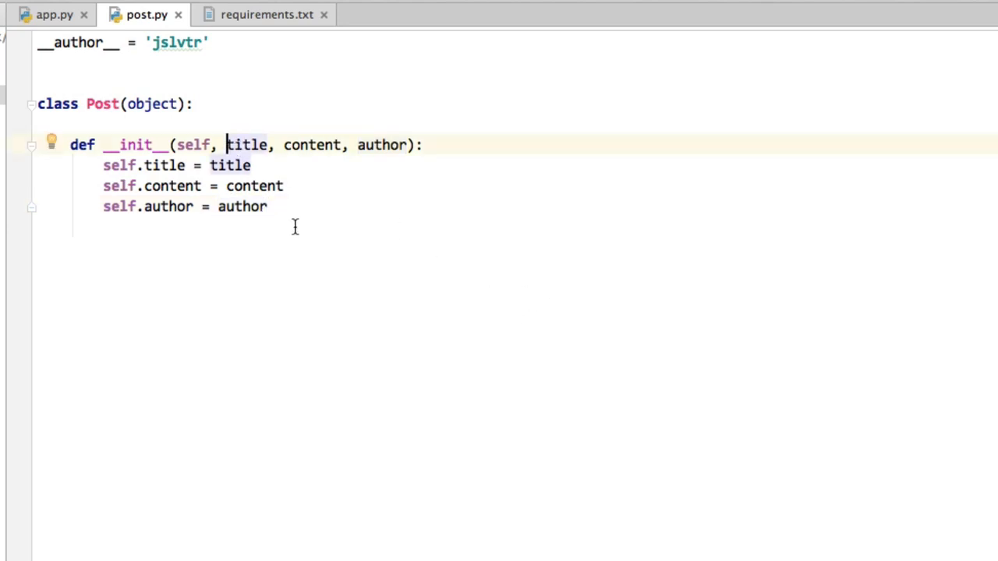
mouse_move(277, 234)
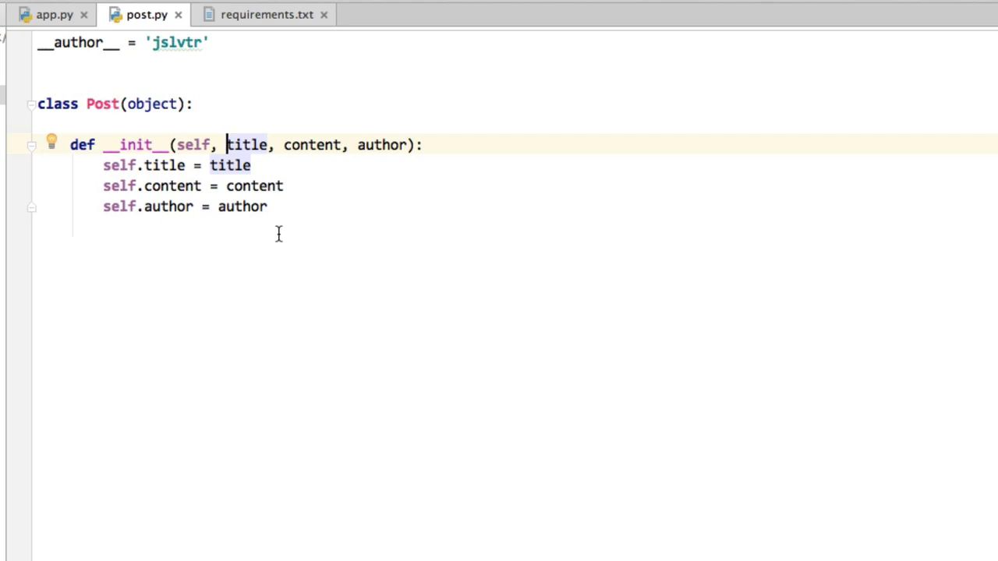
mouse_move(228, 230)
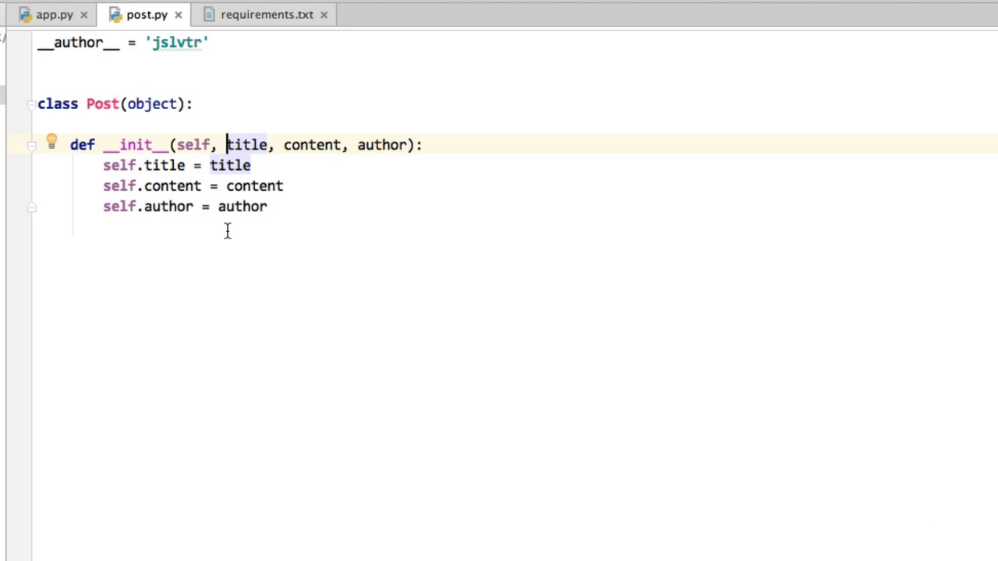
Add a blog_id parameter to __init__ and store it as self.blog_id.
type("blog_id,")
type("self.")
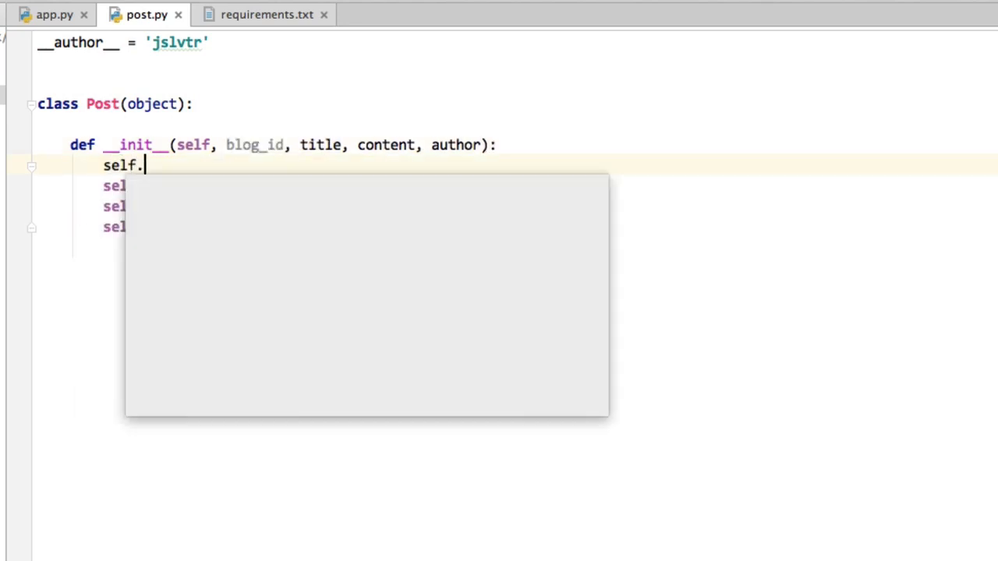
type("blog_id = b")
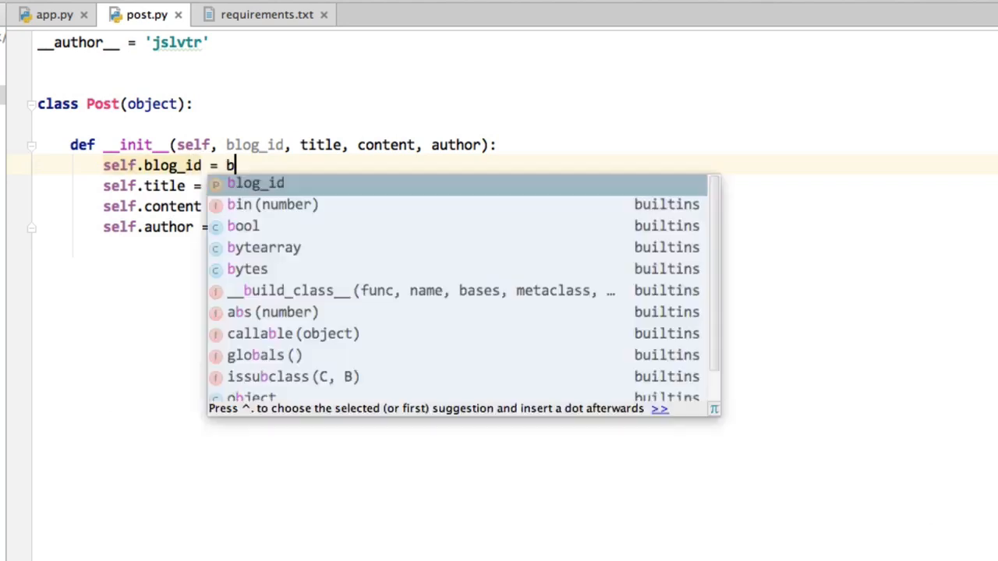
key("Tab")
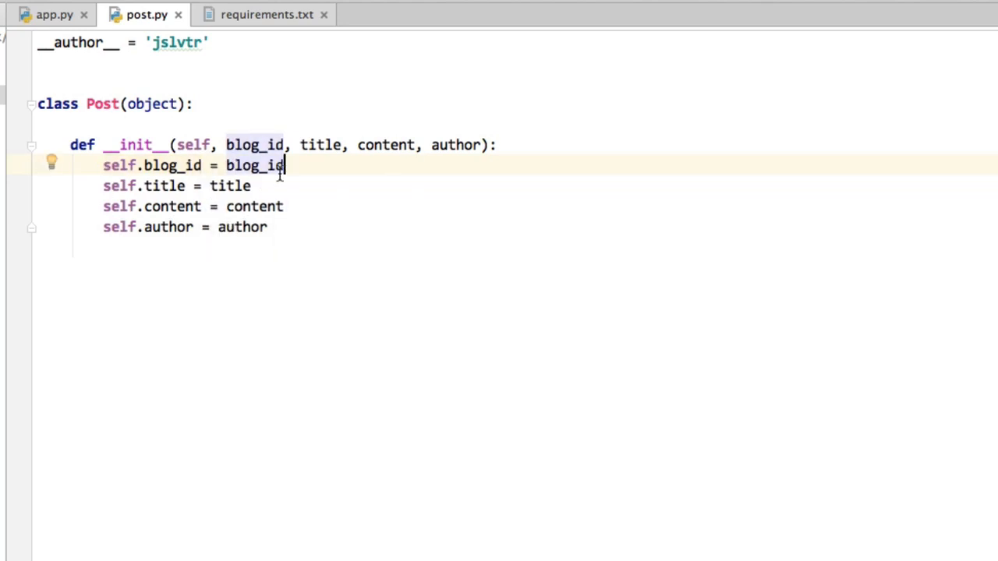
mouse_move(243, 165)
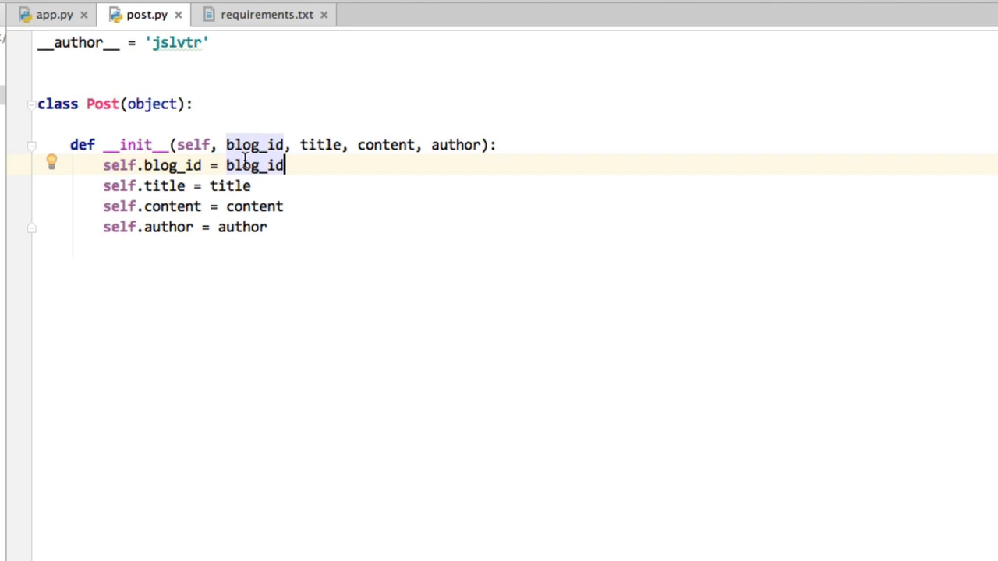
mouse_move(340, 165)
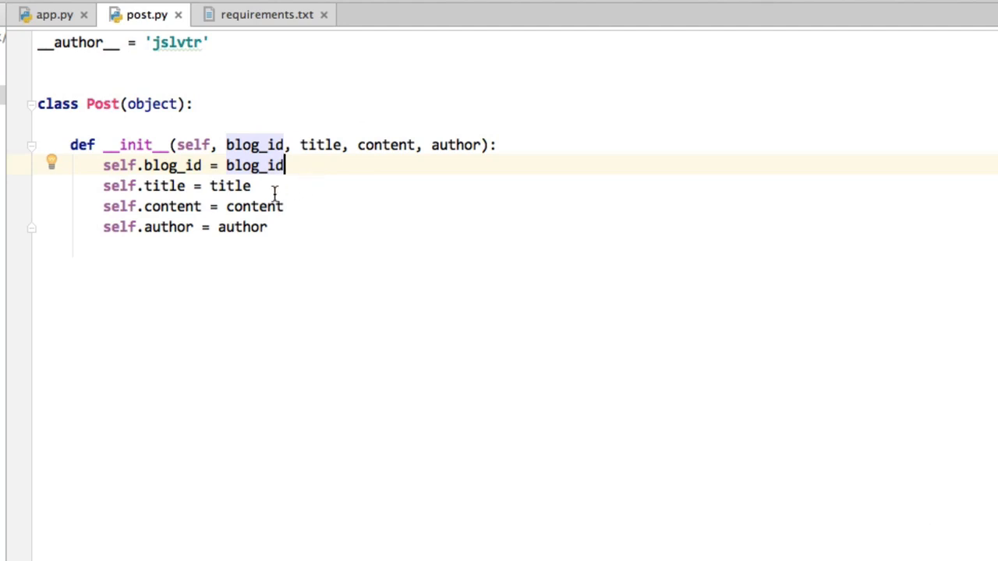
mouse_move(452, 140)
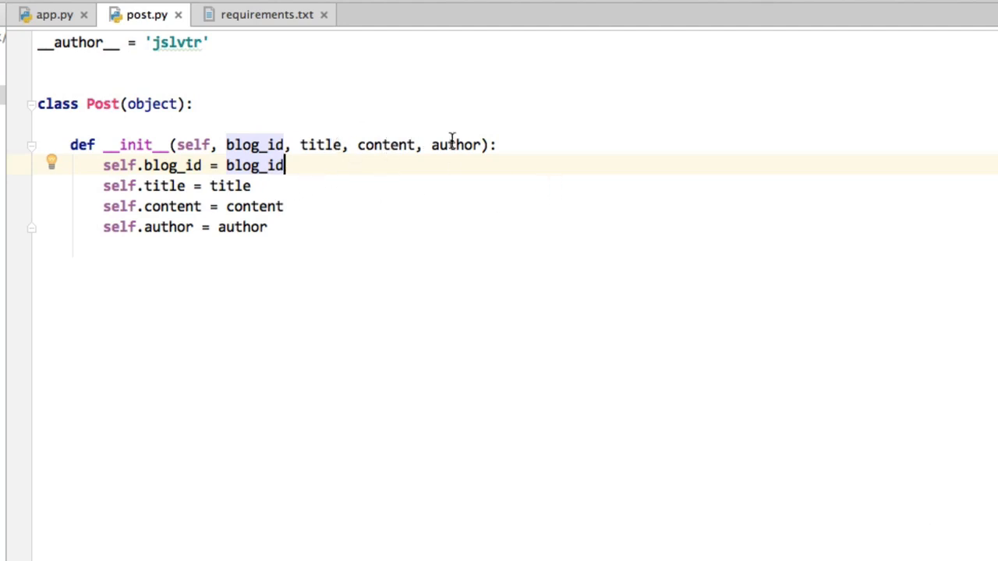
mouse_move(552, 194)
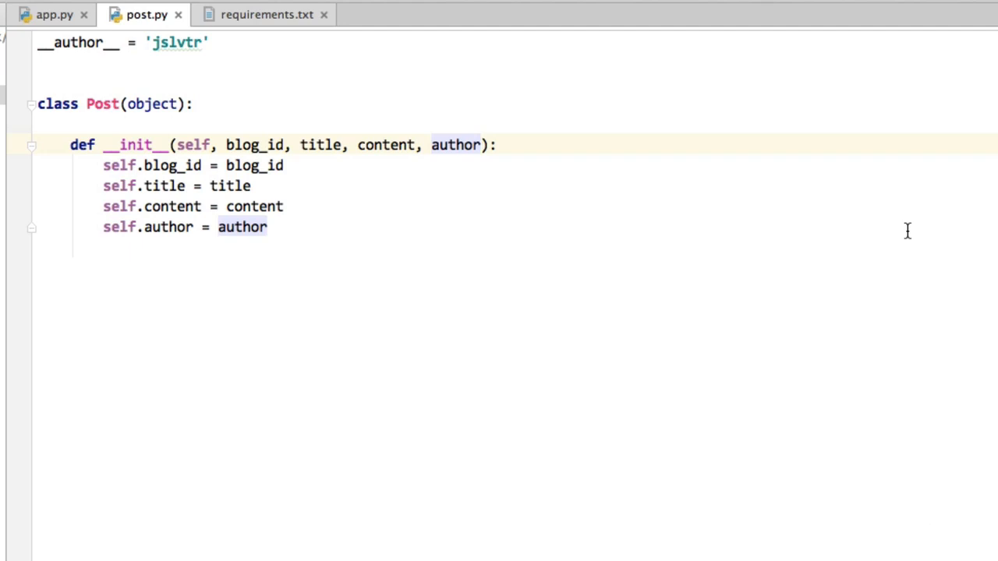
Add an id parameter to __init__ and store it as self.id.
type(", id")
left_click(533, 246)
type("self.id = id")
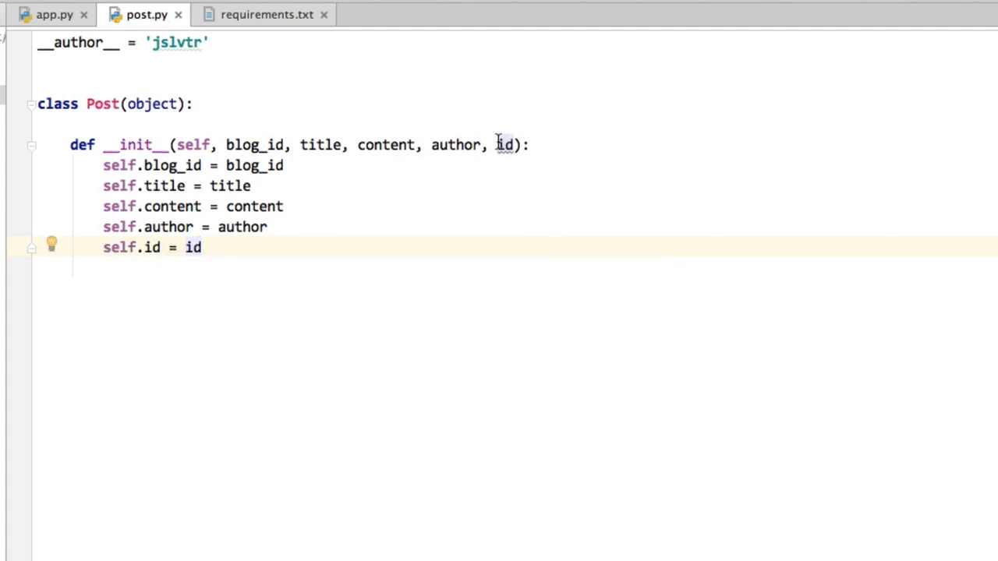
mouse_move(304, 256)
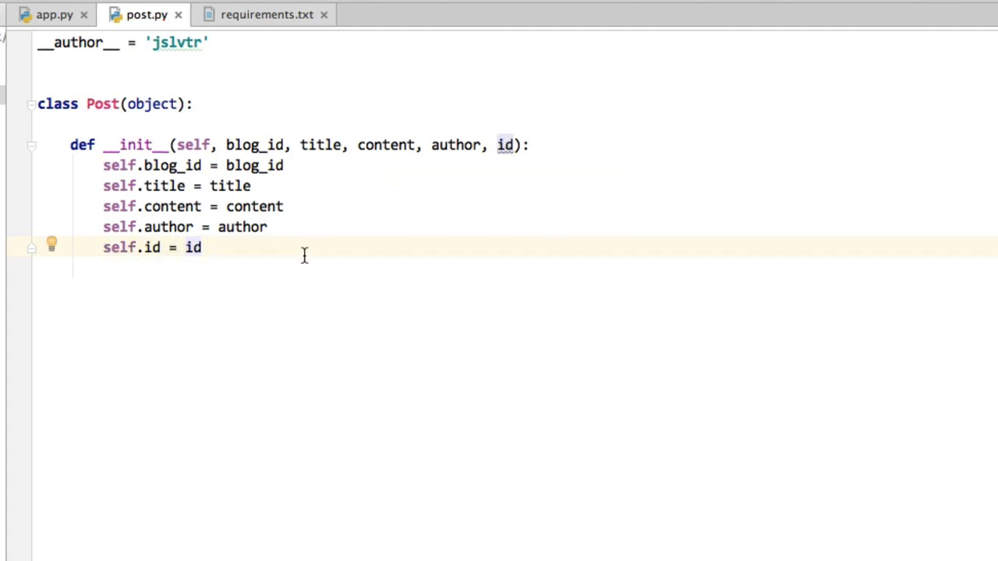
double_click(230, 185)
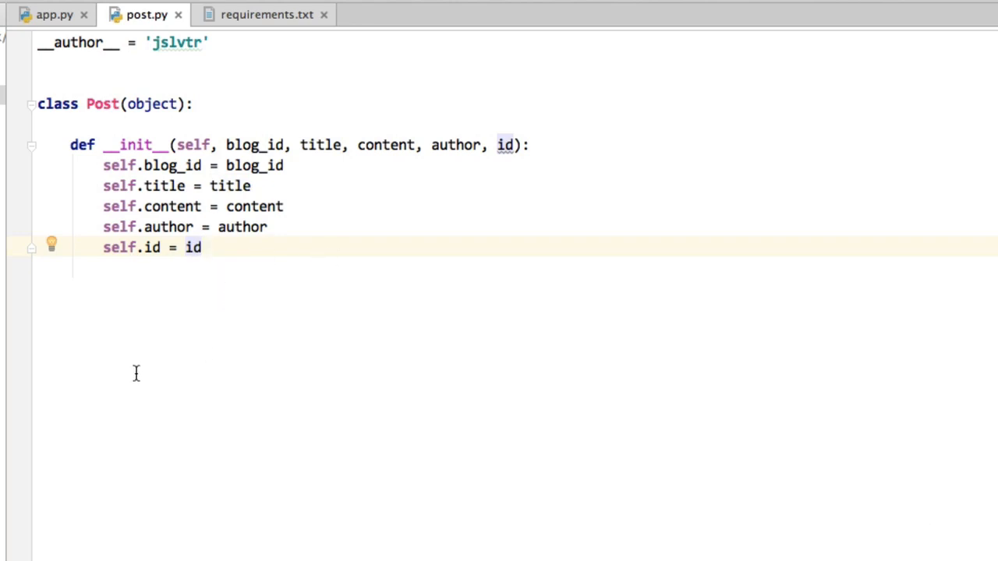
mouse_move(243, 337)
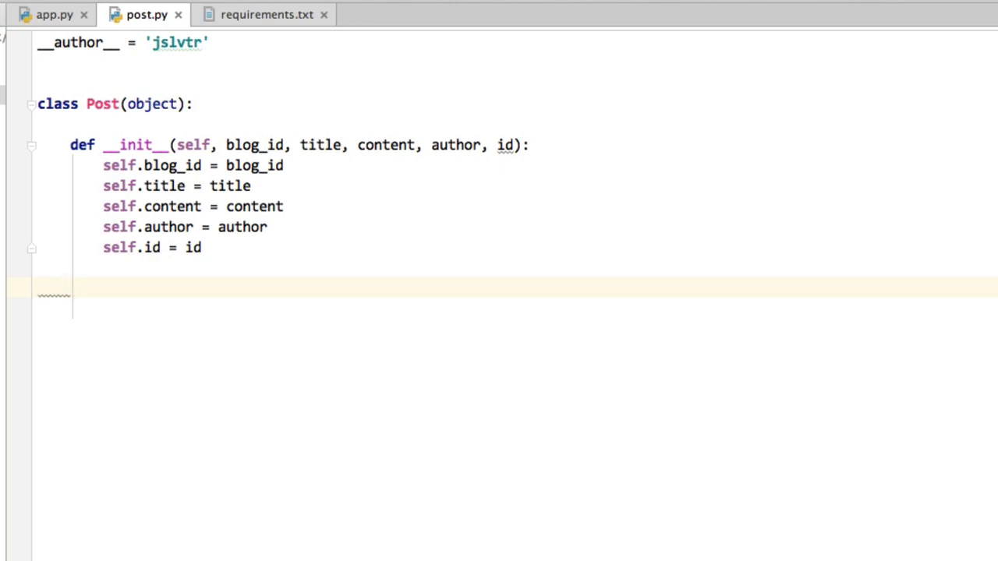
Define a save_to_mongo(self) method whose body is just pass.
type("def s")
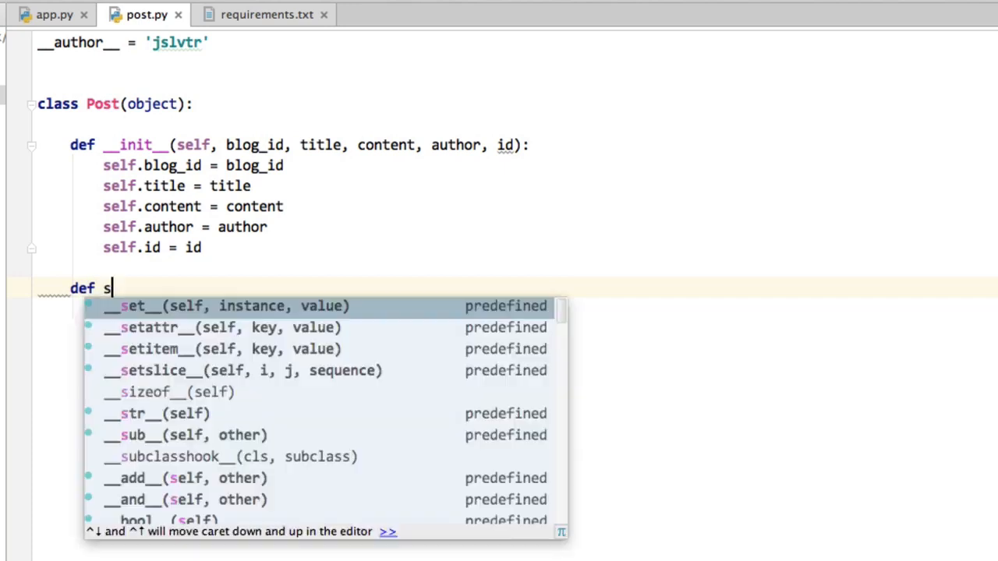
type("ave_to")
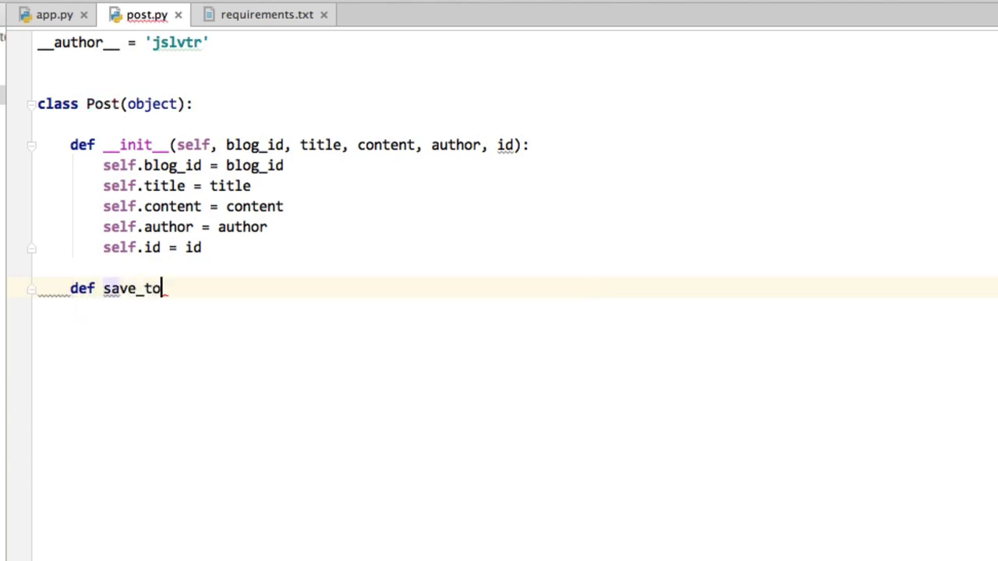
type("_mongo(self):")
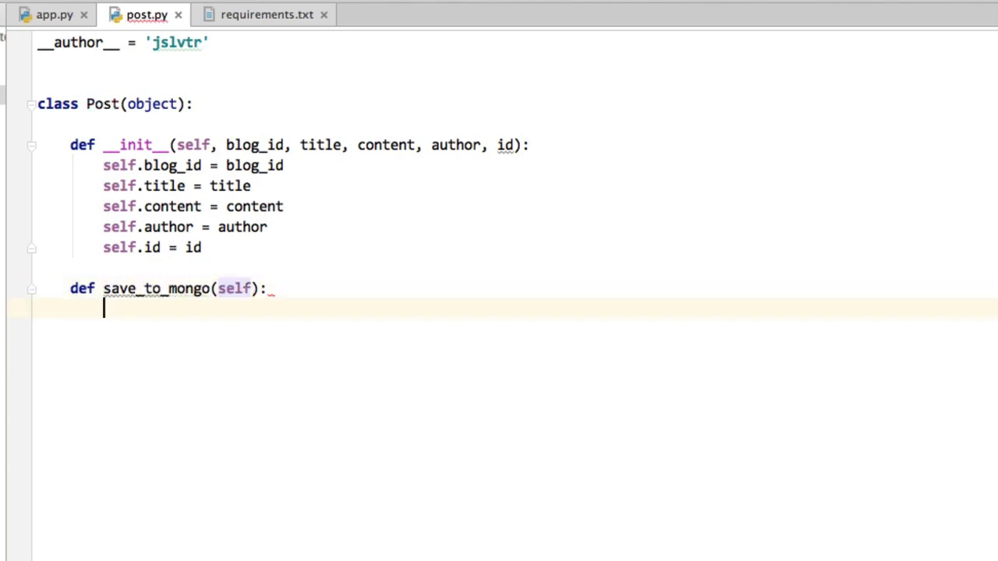
type("pass")
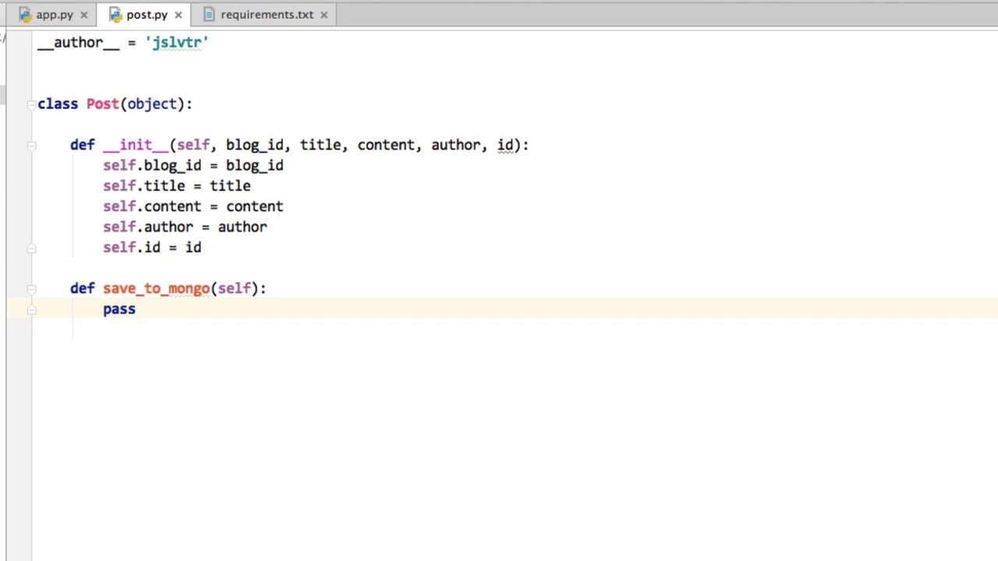
mouse_move(123, 309)
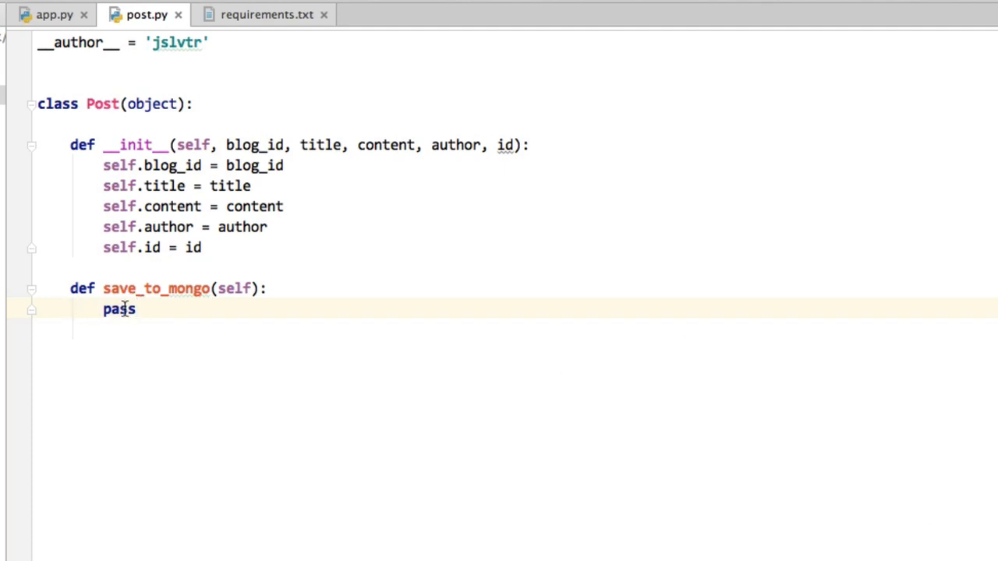
double_click(118, 308)
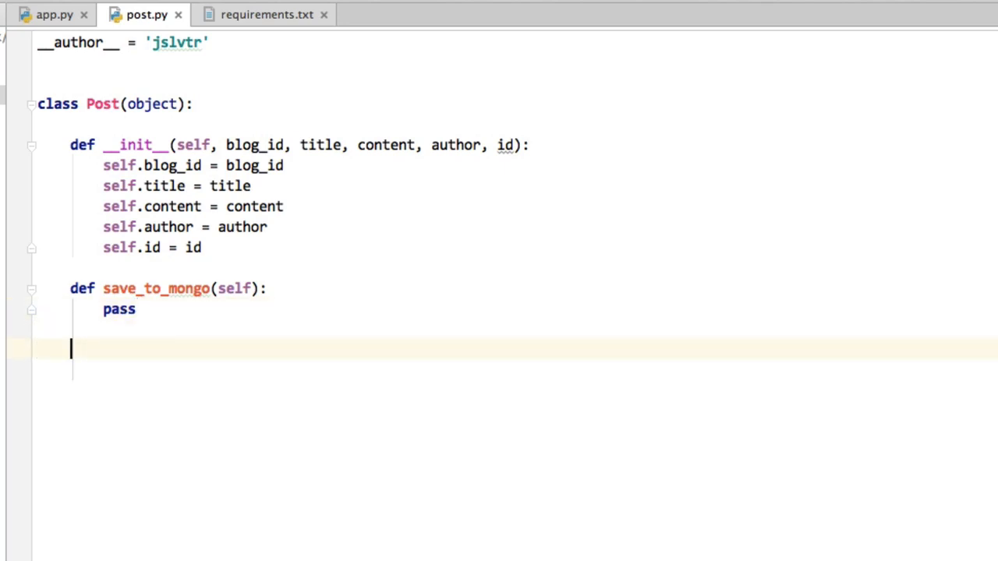
Define json(self) returning a dict that starts with 'id': self.id.
type("def json(self):")
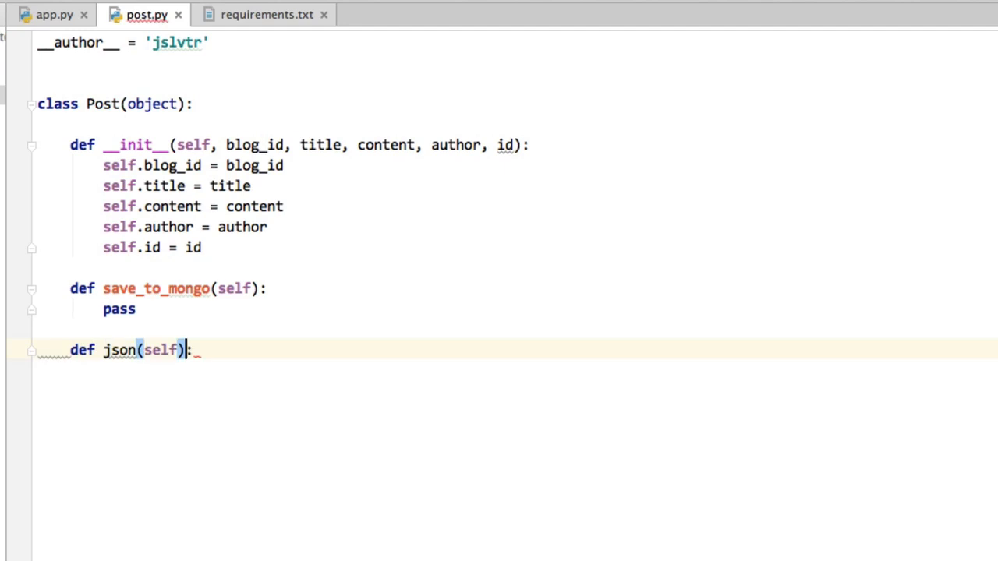
key("enter")
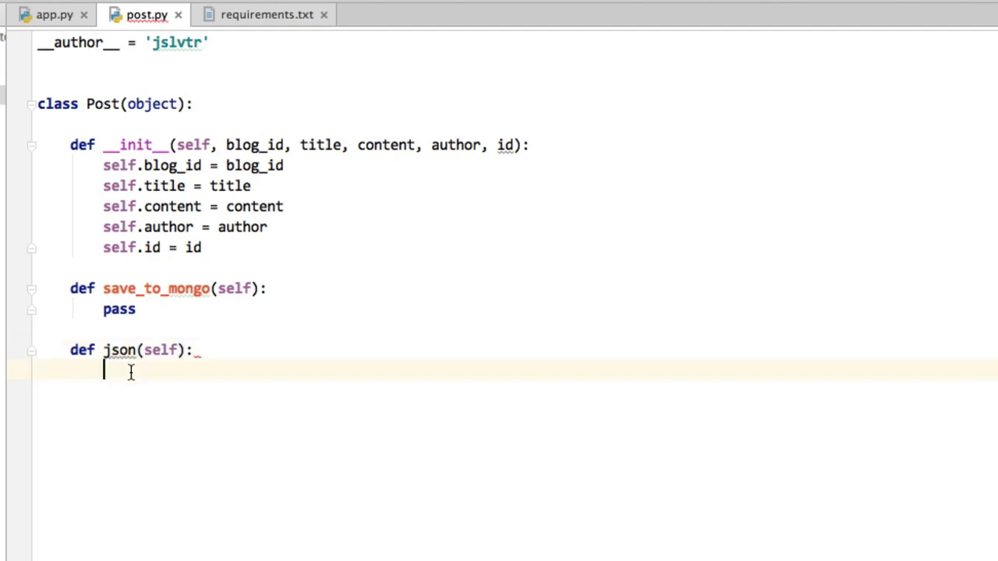
mouse_move(122, 349)
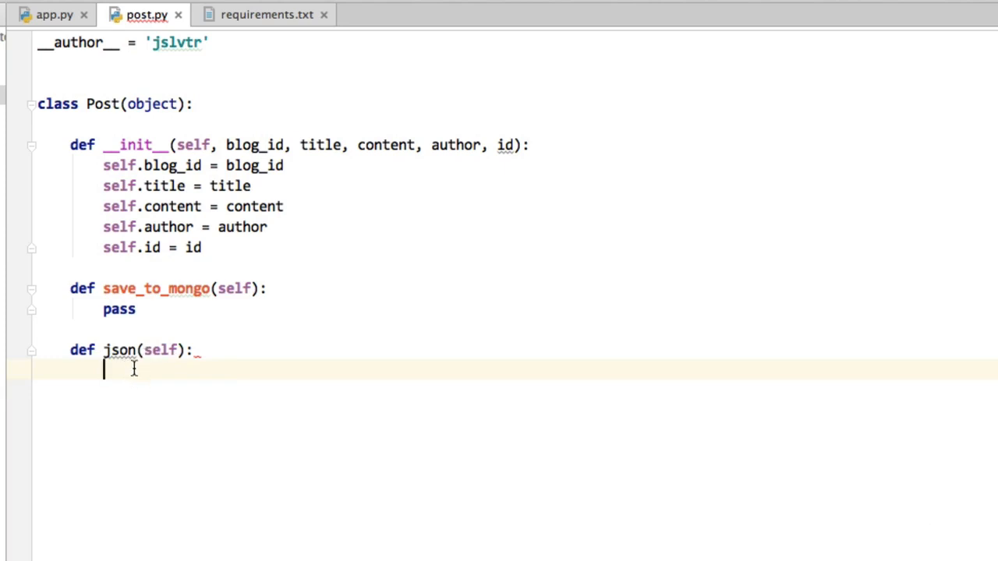
mouse_move(127, 379)
type("return {")
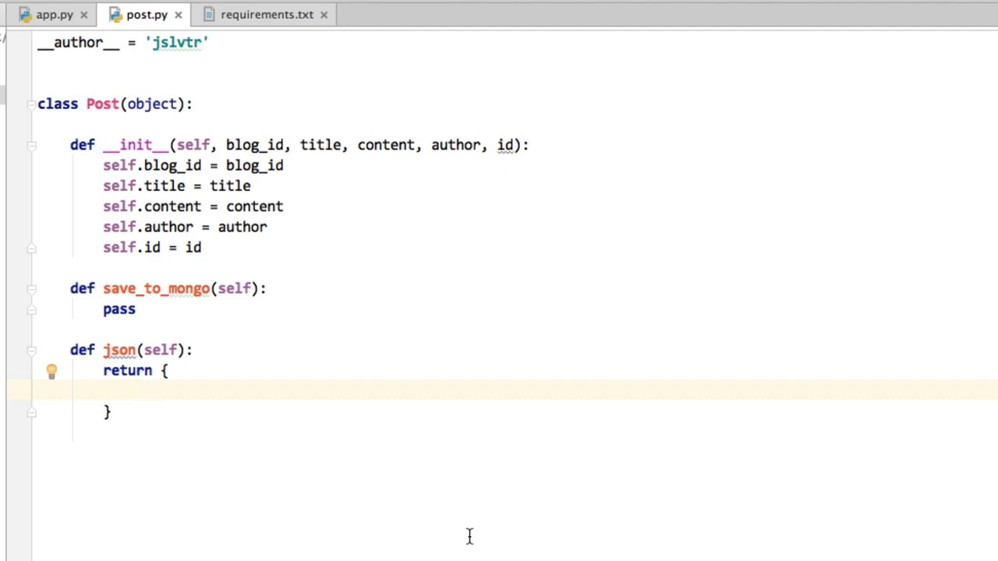
type("'")
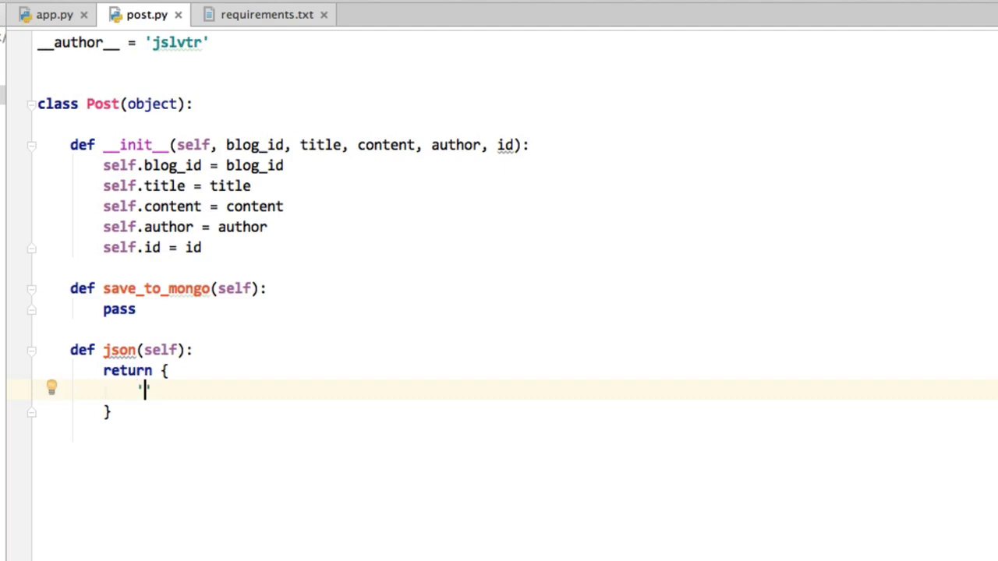
type("'id': self.")
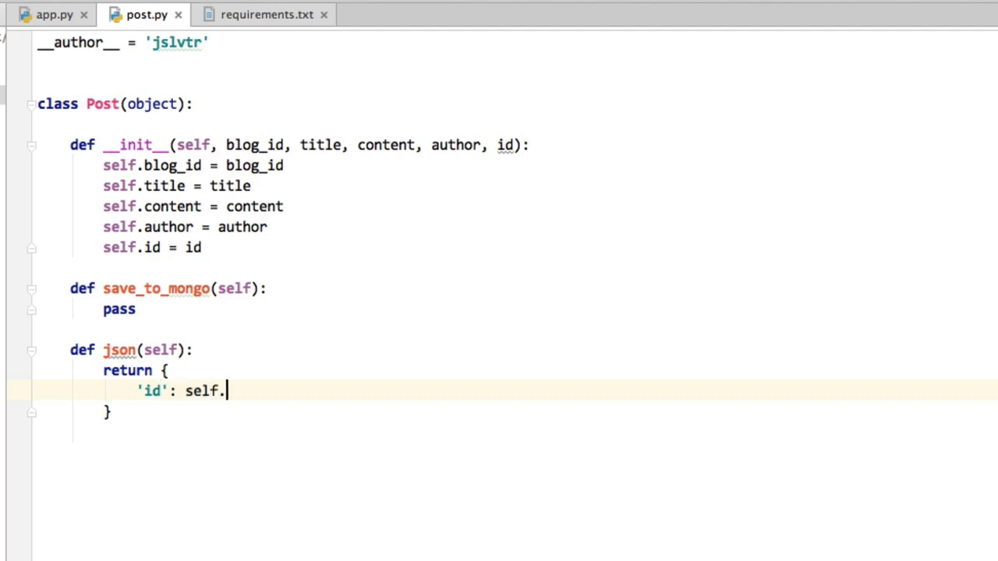
type("id,")
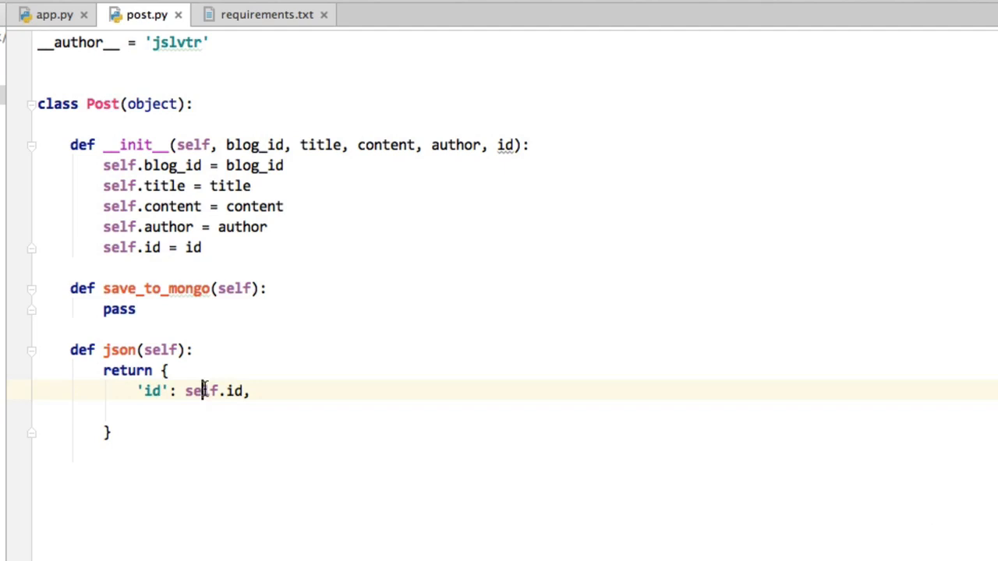
double_click(212, 390)
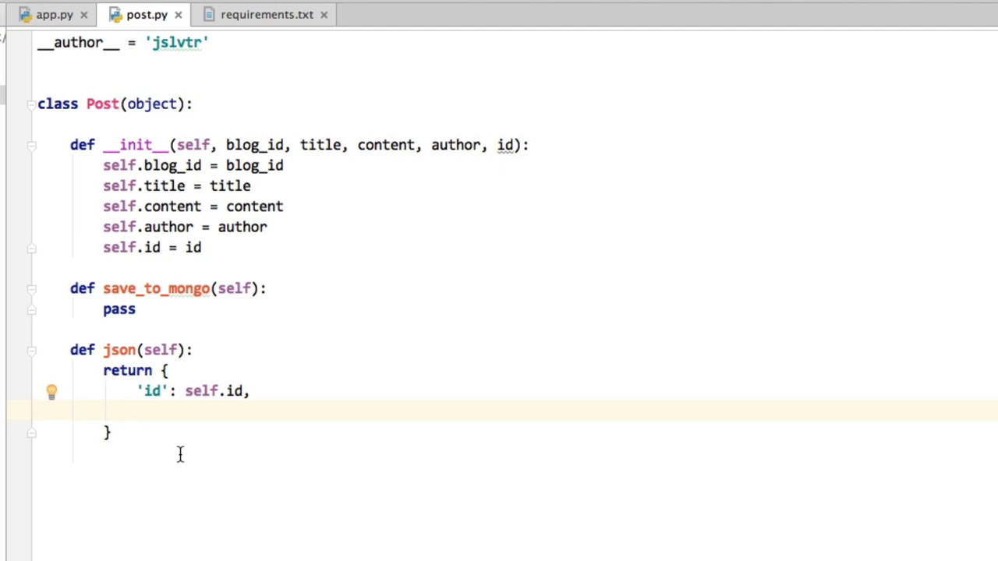
mouse_move(209, 417)
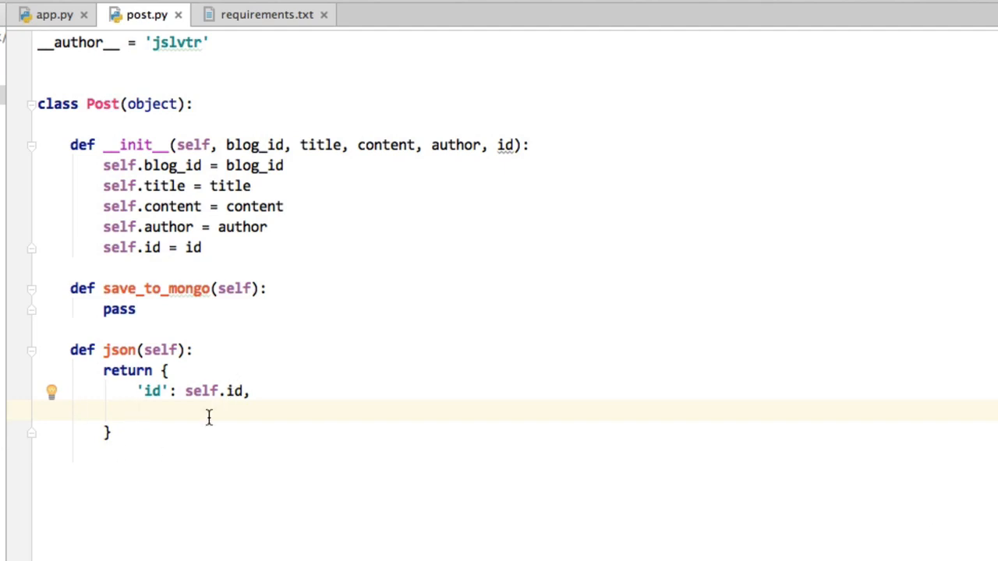
mouse_move(203, 411)
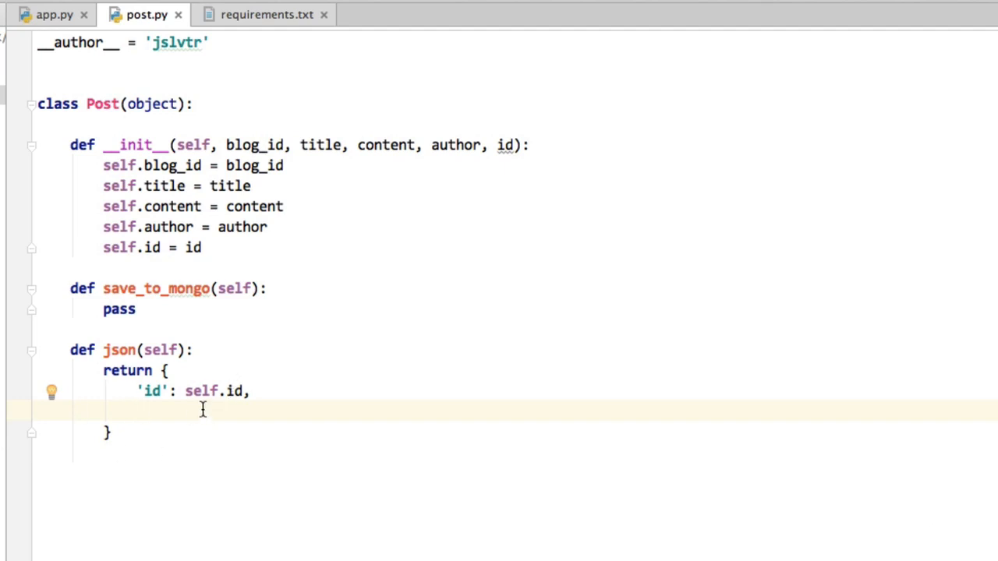
Add 'blog_id', 'author', 'content' and 'title' entries mapped to their self attributes.
type("'bl'")
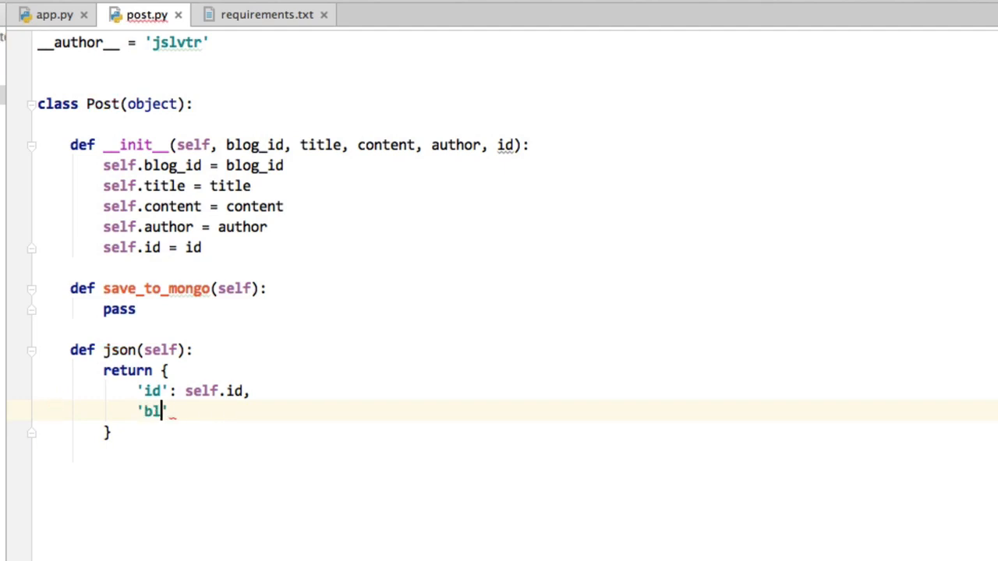
type("og_id': self.blog_id,")
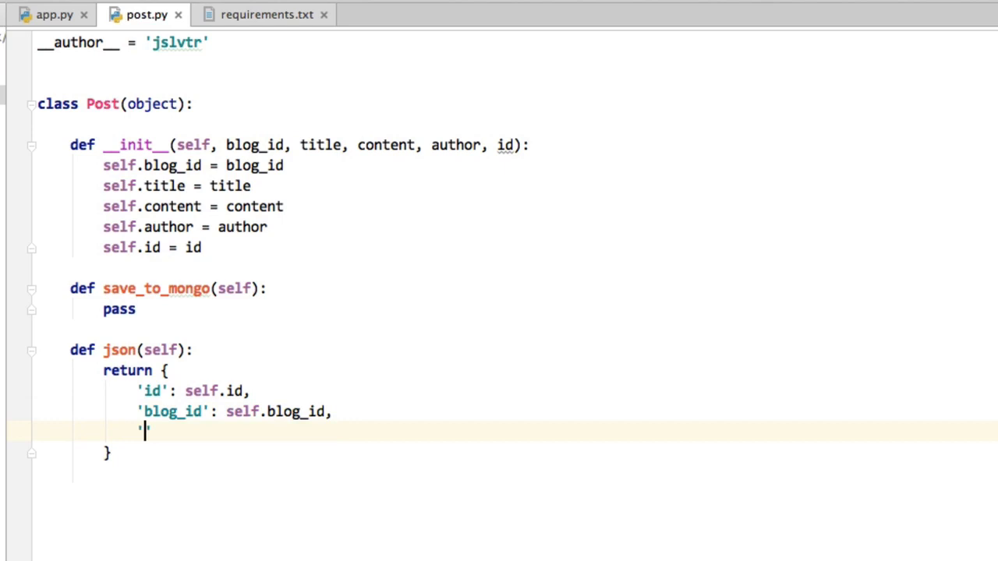
type("author': self.author,")
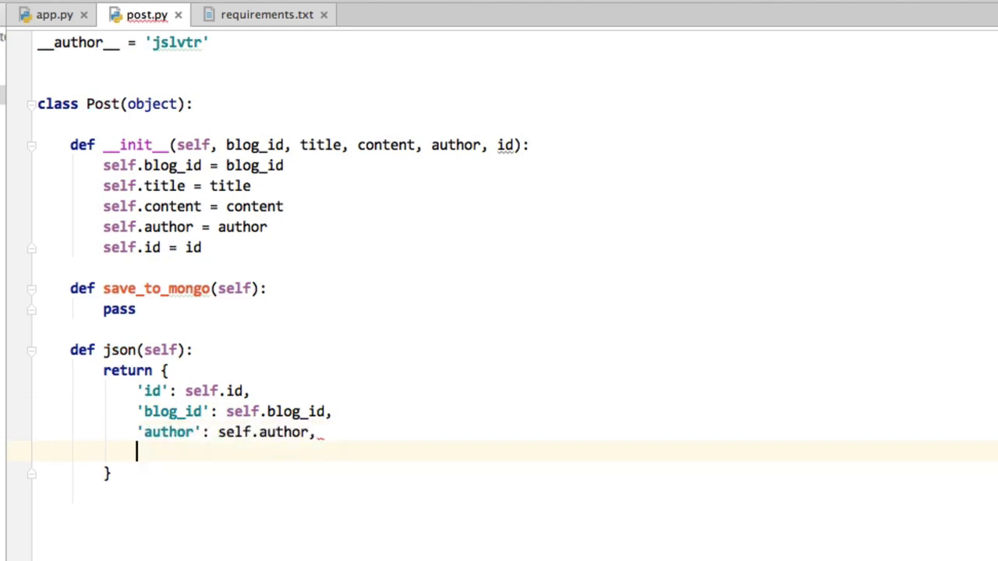
type("'content':")
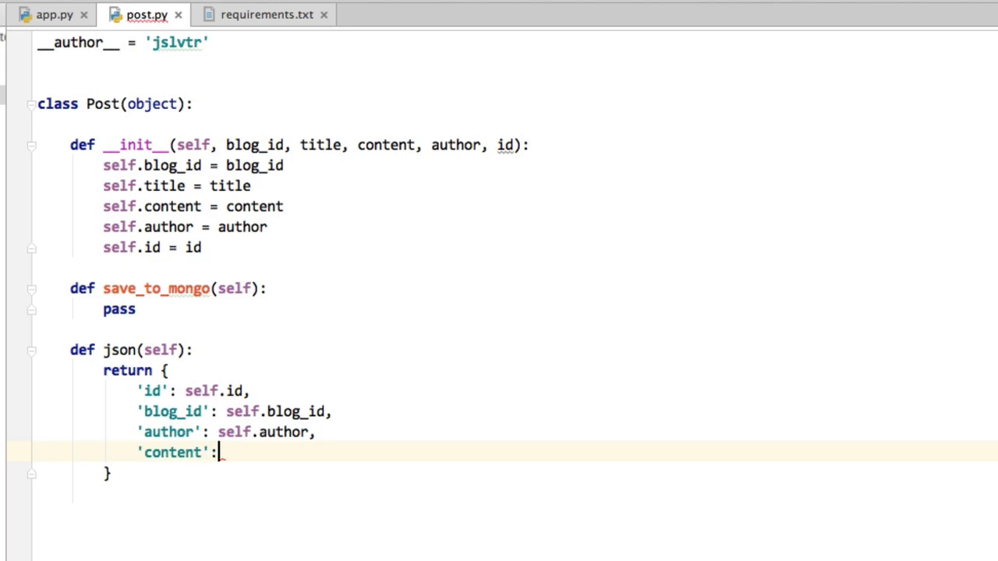
type("self.content,")
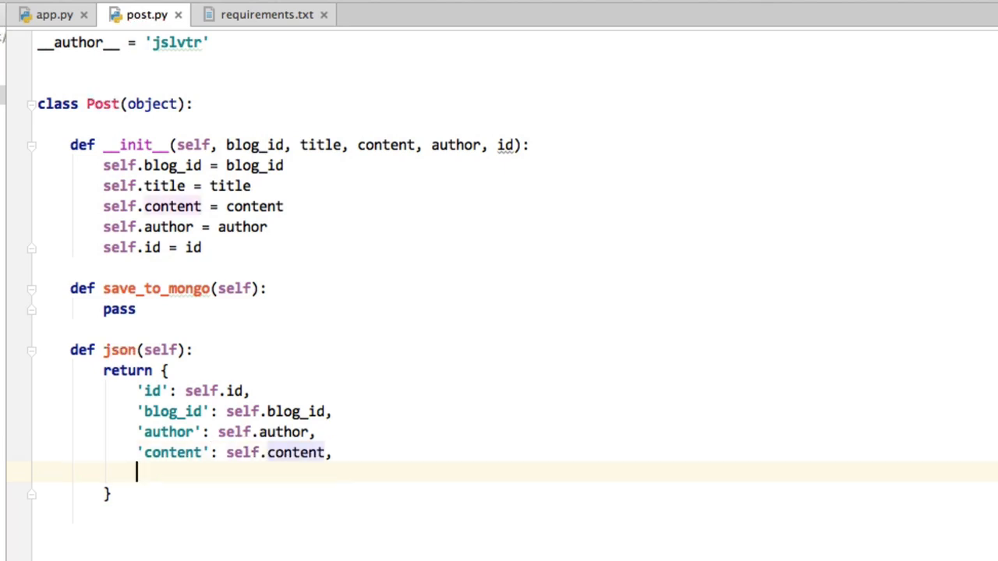
type("''")
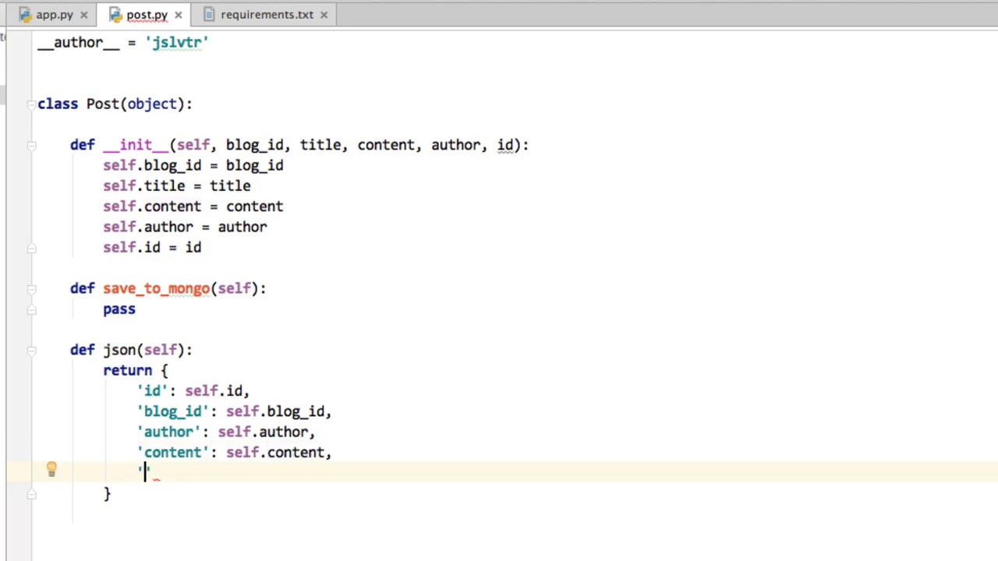
type("title'")
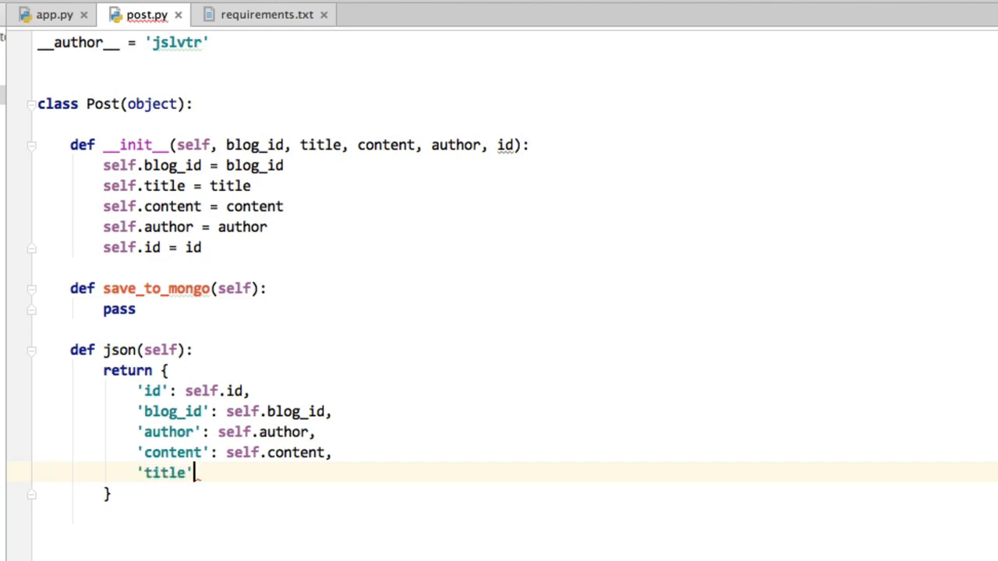
type(": self.title")
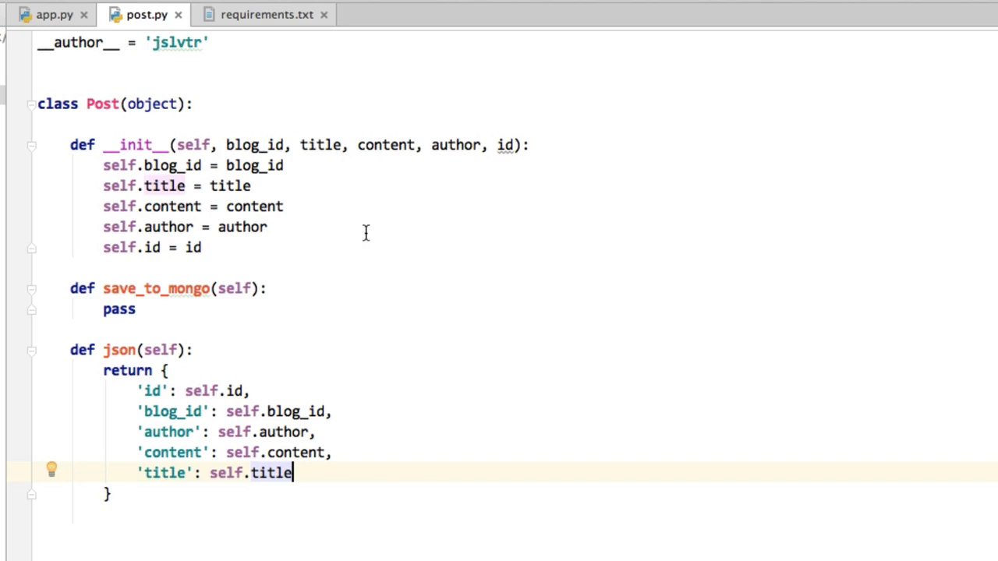
mouse_move(196, 273)
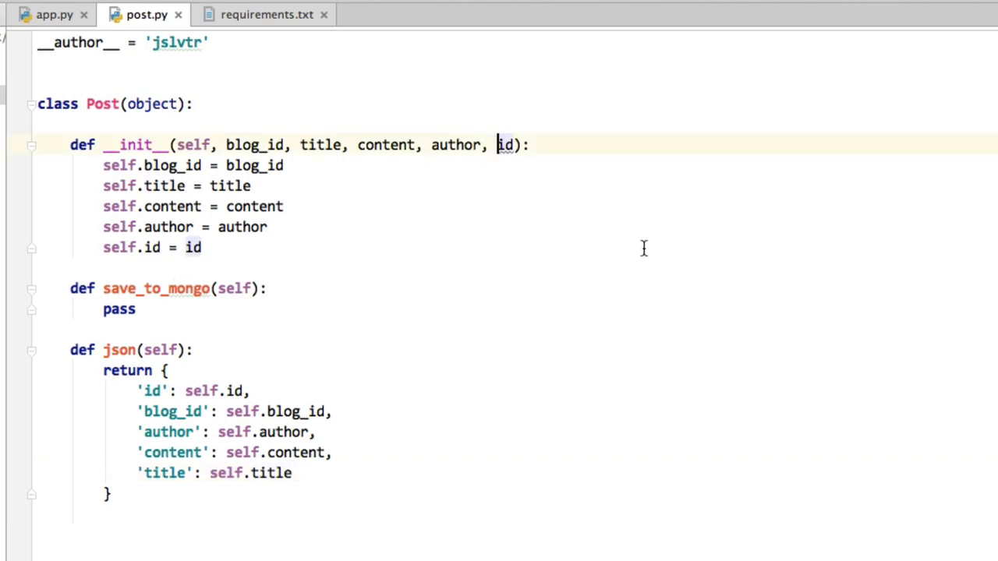
Add a date parameter to __init__ stored as self.created_date.
type("date,")
type("self")
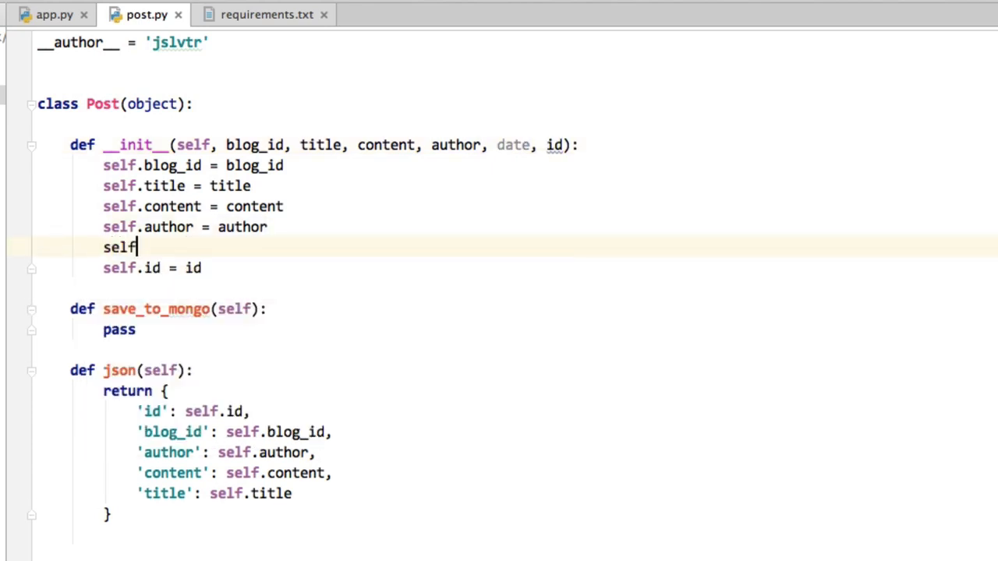
type(".created_")
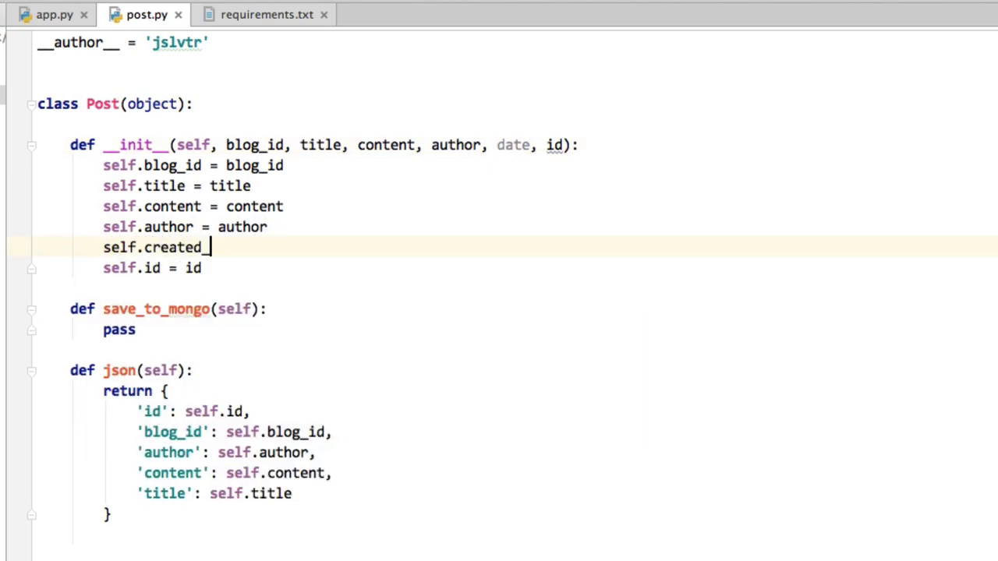
type("date = date")
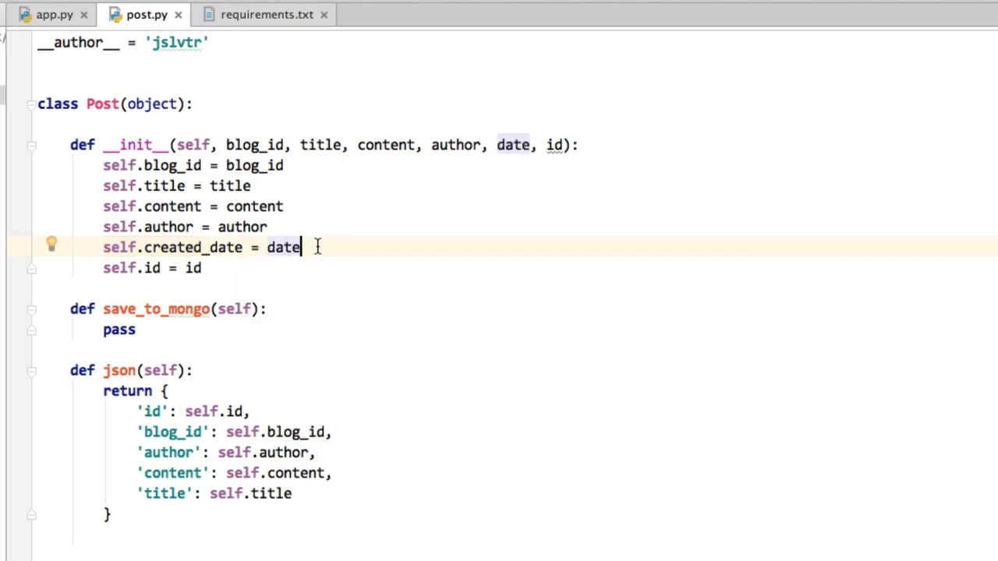
double_click(194, 247)
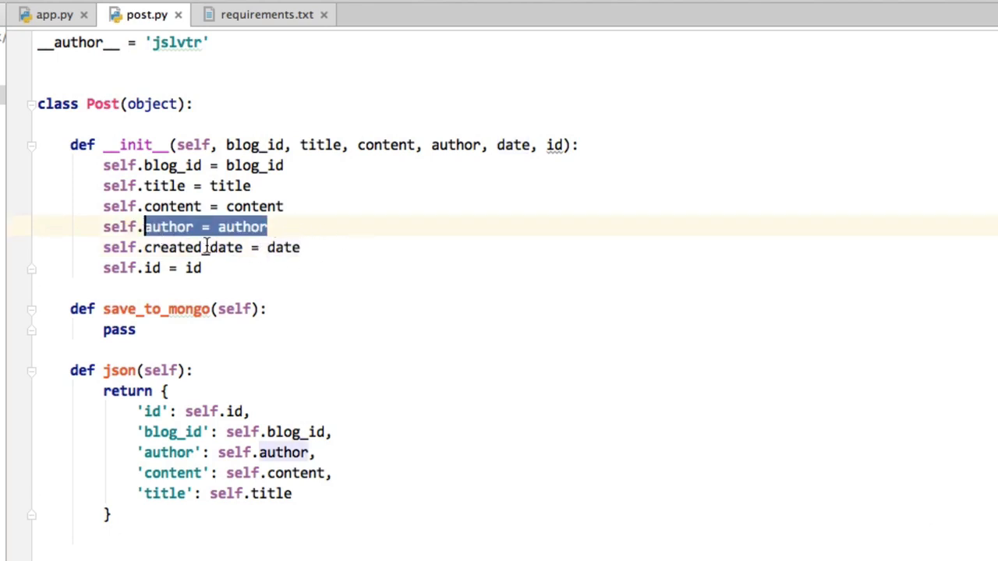
End the title entry in json() with a comma and a new line for another field.
left_click(293, 492)
type(",")
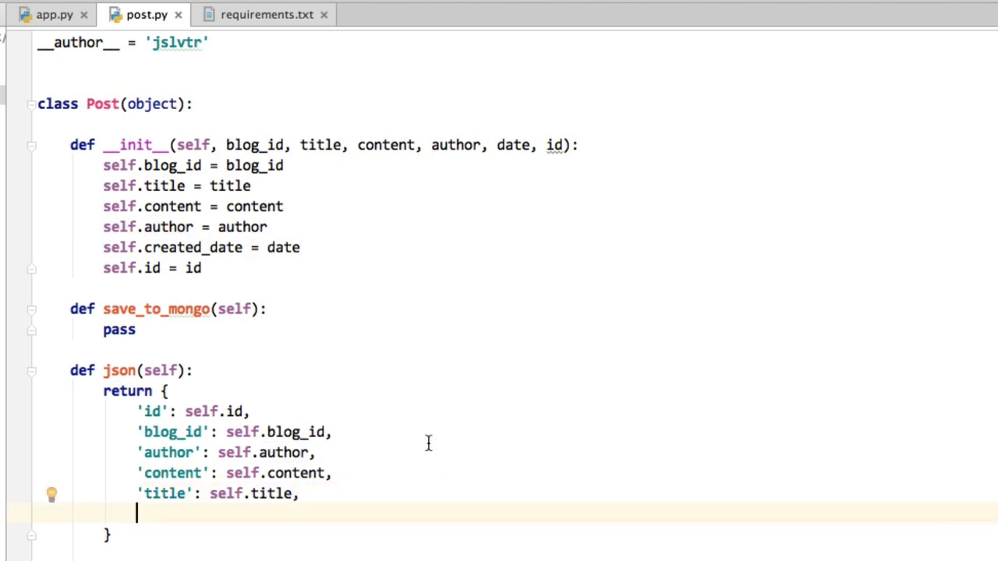
mouse_move(296, 240)
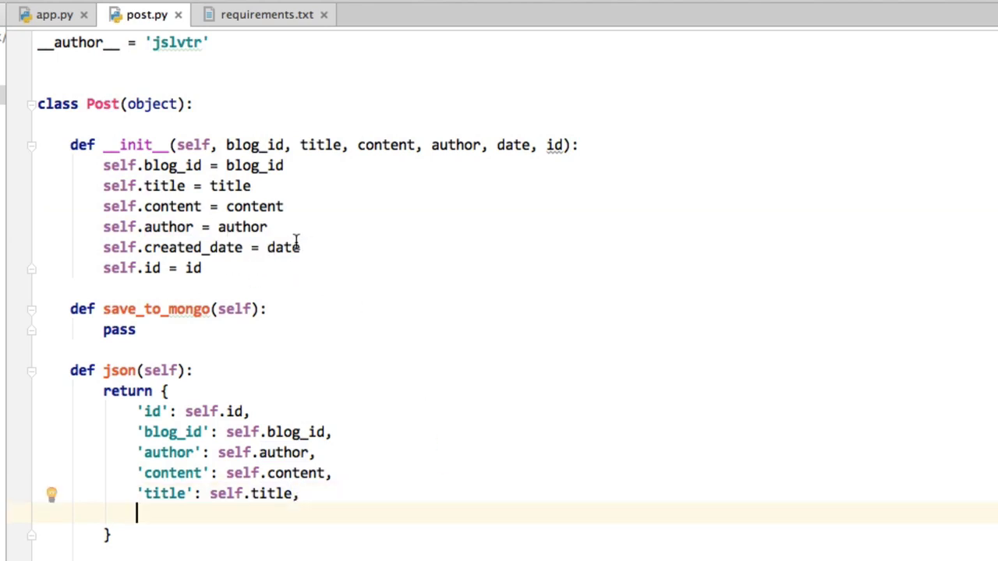
double_click(284, 247)
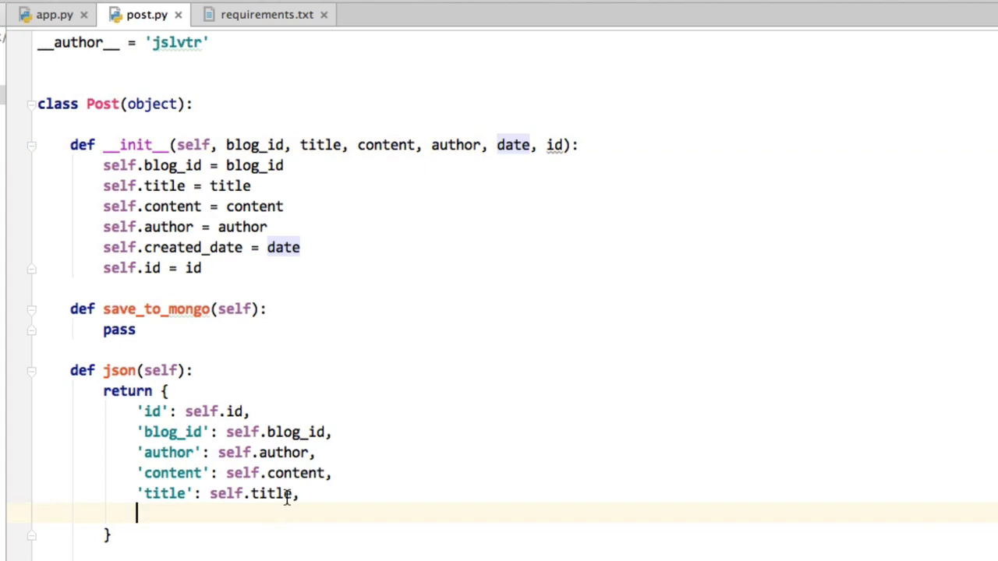
Add a 'created_date': self.created_date entry to the json dictionary.
type("'created_d")
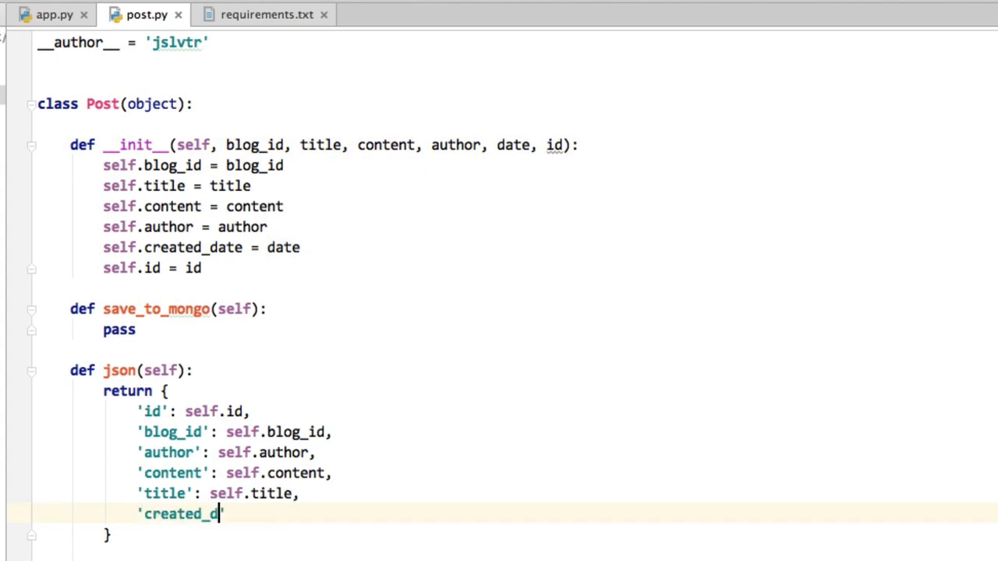
type("ate': self")
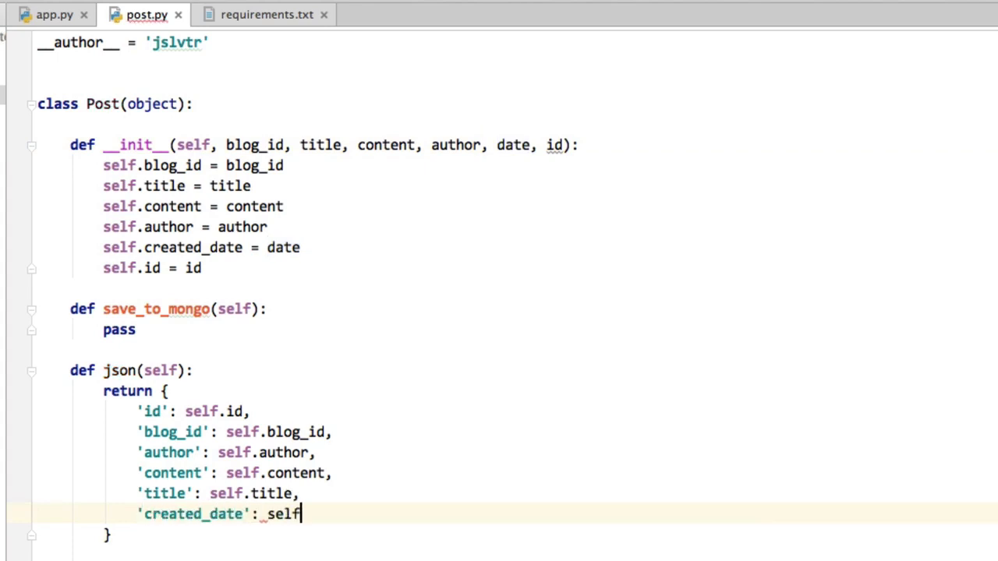
type(".date")
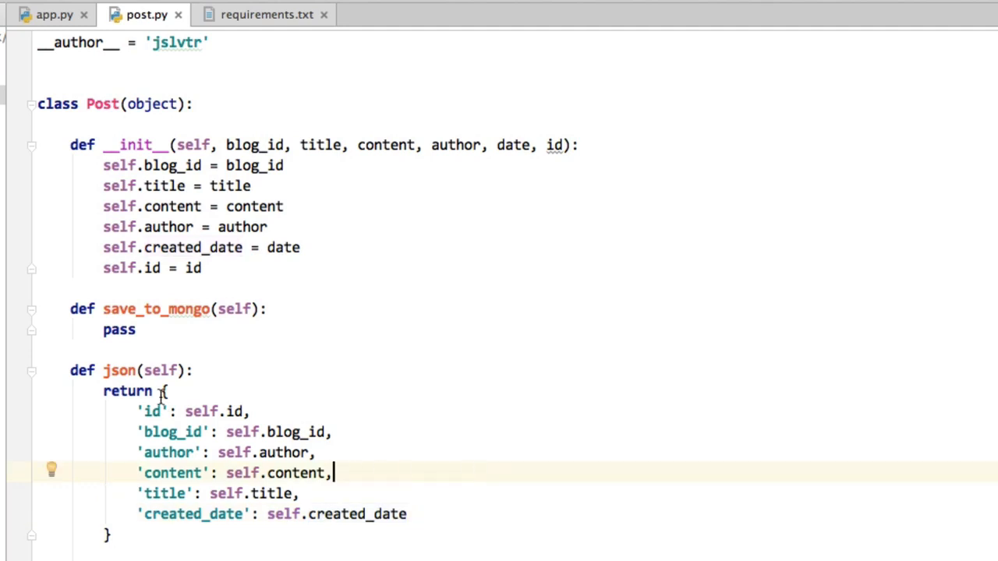
left_click(163, 411)
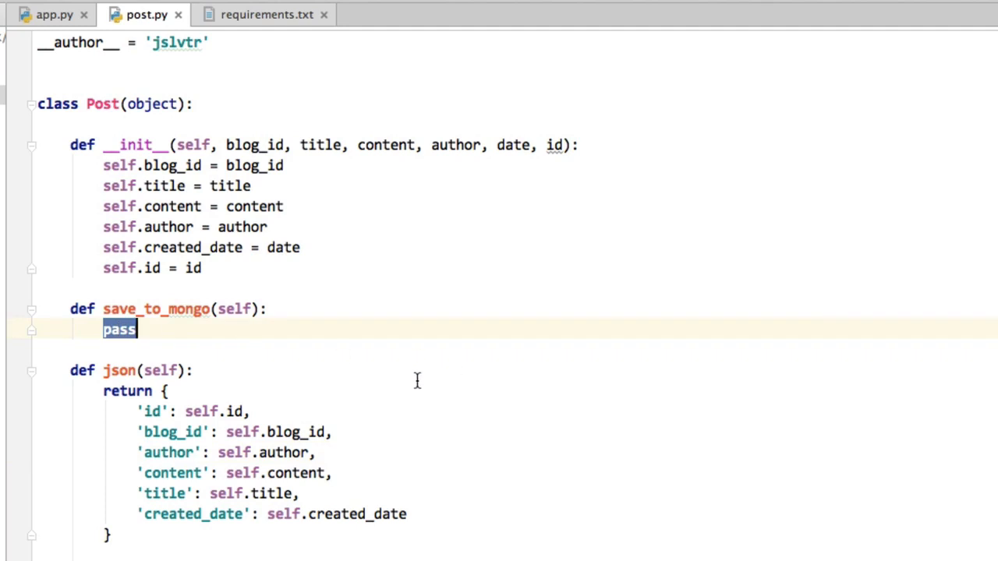
mouse_move(389, 374)
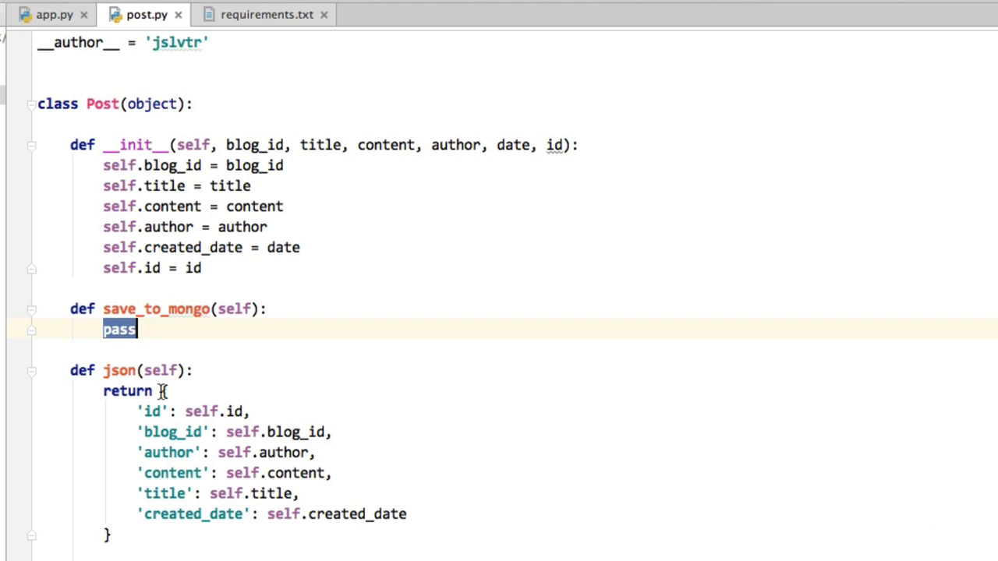
Replace pass in save_to_mongo with Database.insert('posts', self.json()).
left_click_drag(162, 390, 109, 533)
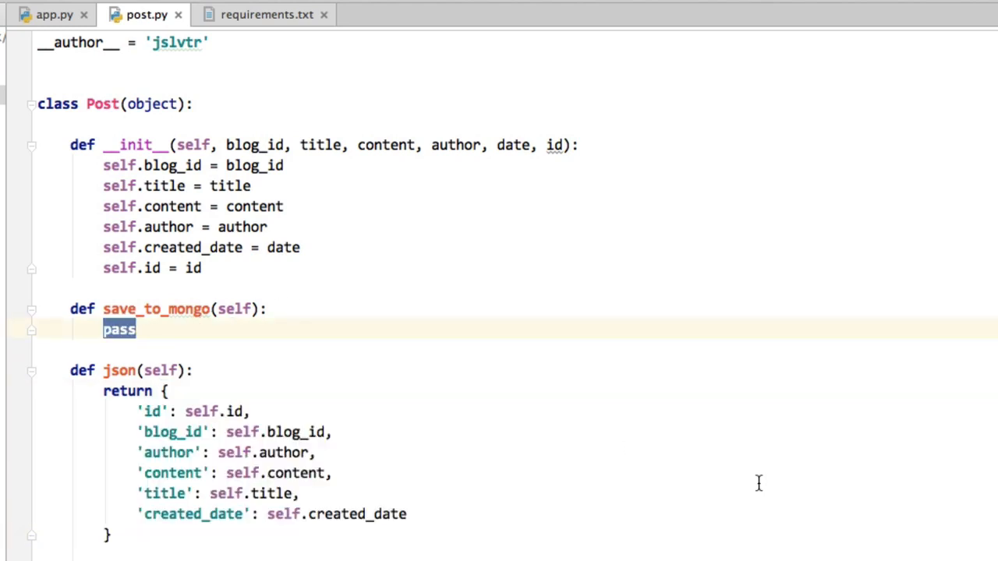
type("Database.insert()")
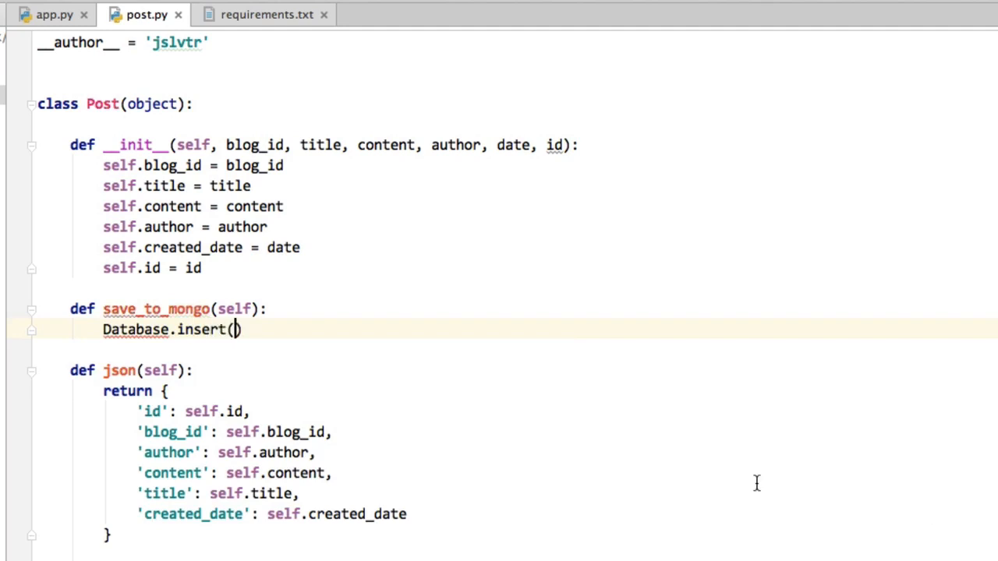
type("'posts'")
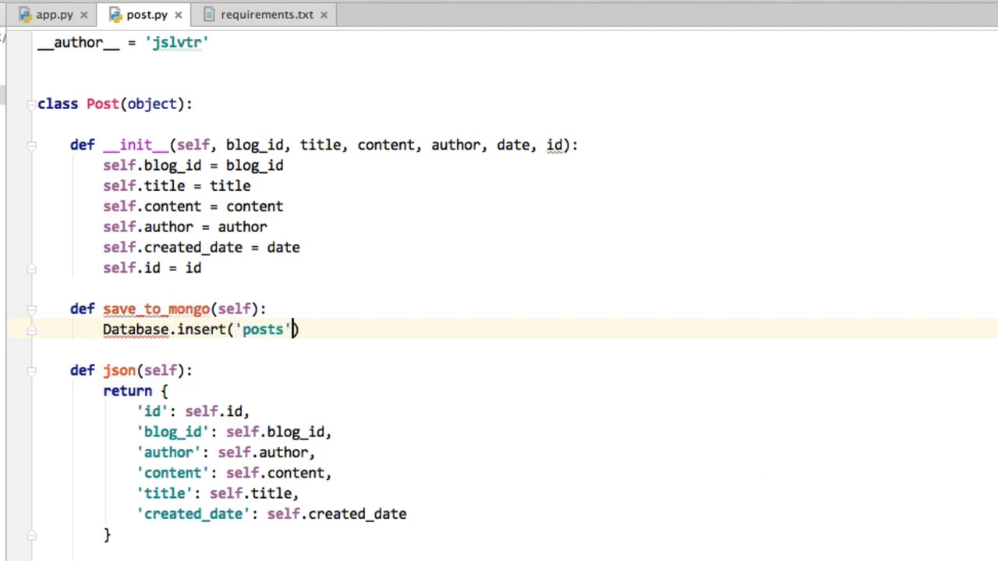
type(", self.json()")
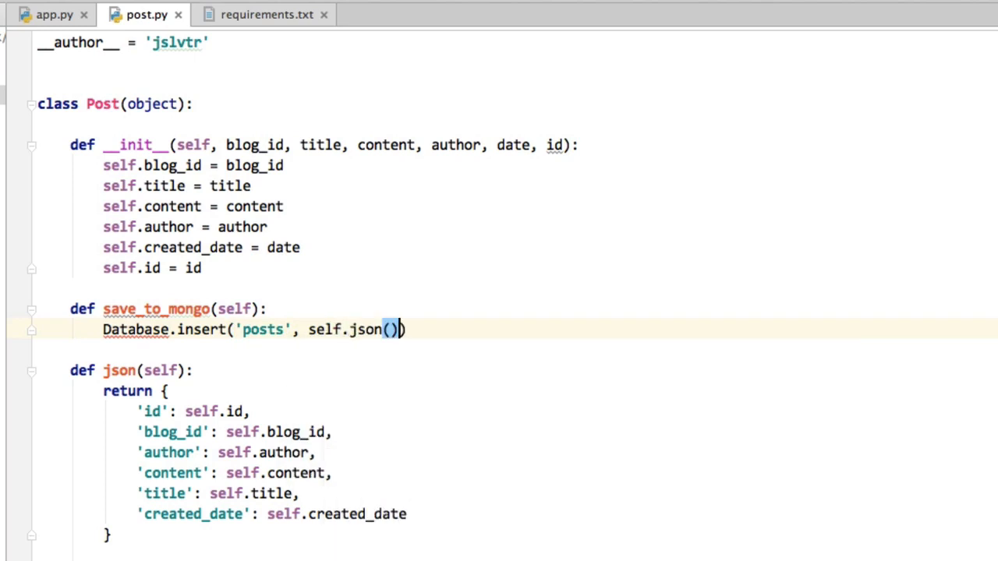
double_click(136, 329)
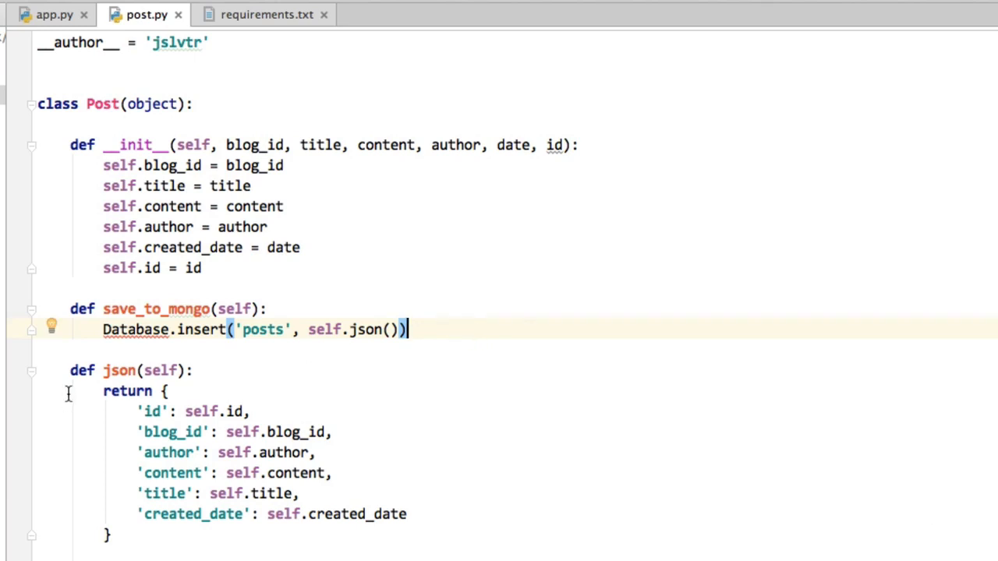
mouse_move(427, 321)
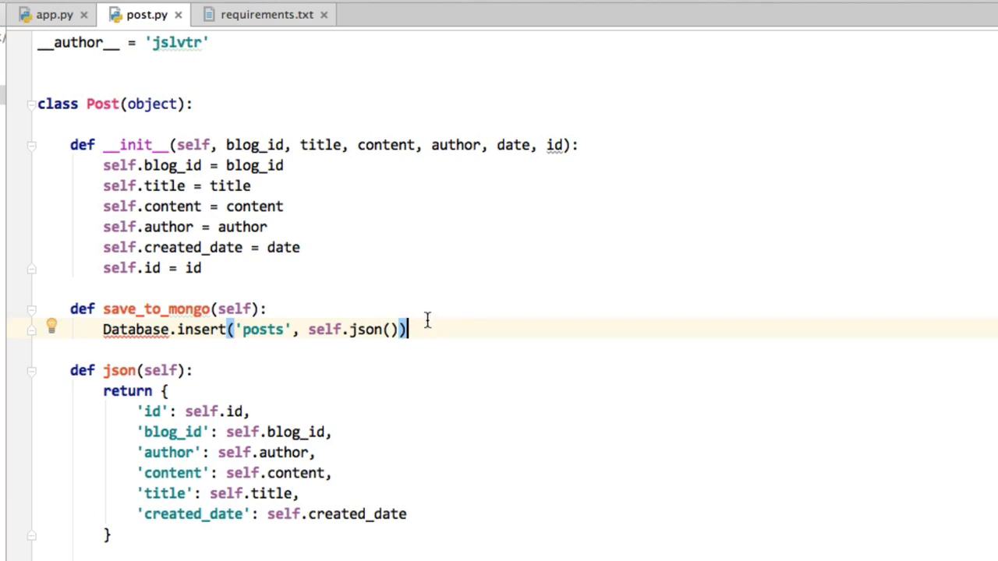
mouse_move(209, 322)
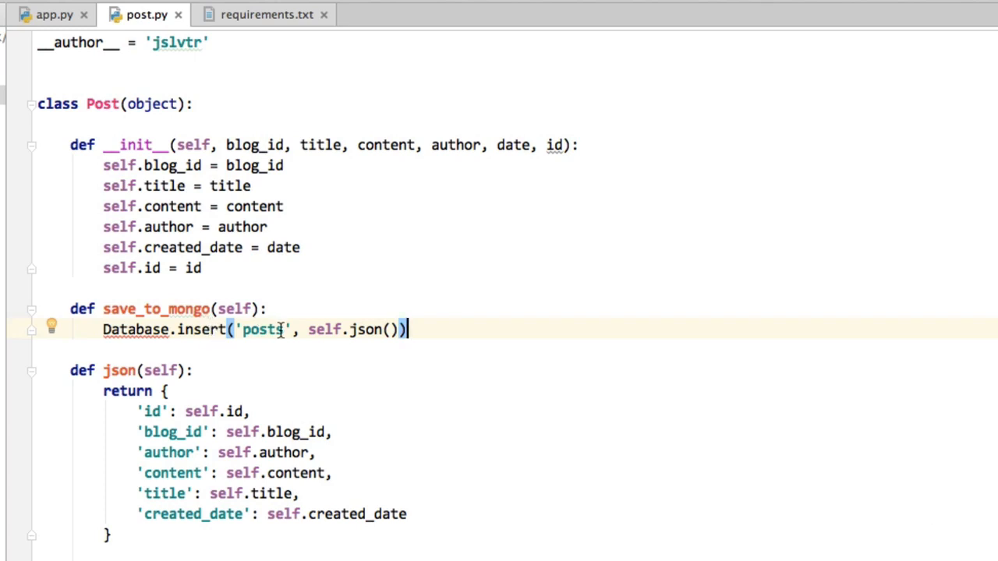
Rewrite the insert call with keywords collection='posts' and data=self.json() on separate lines.
double_click(134, 329)
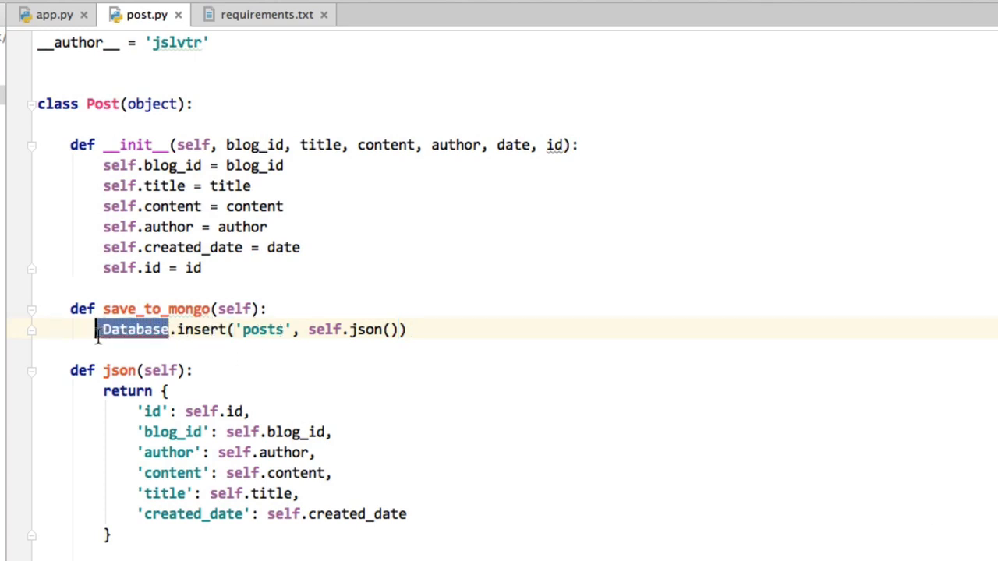
mouse_move(290, 368)
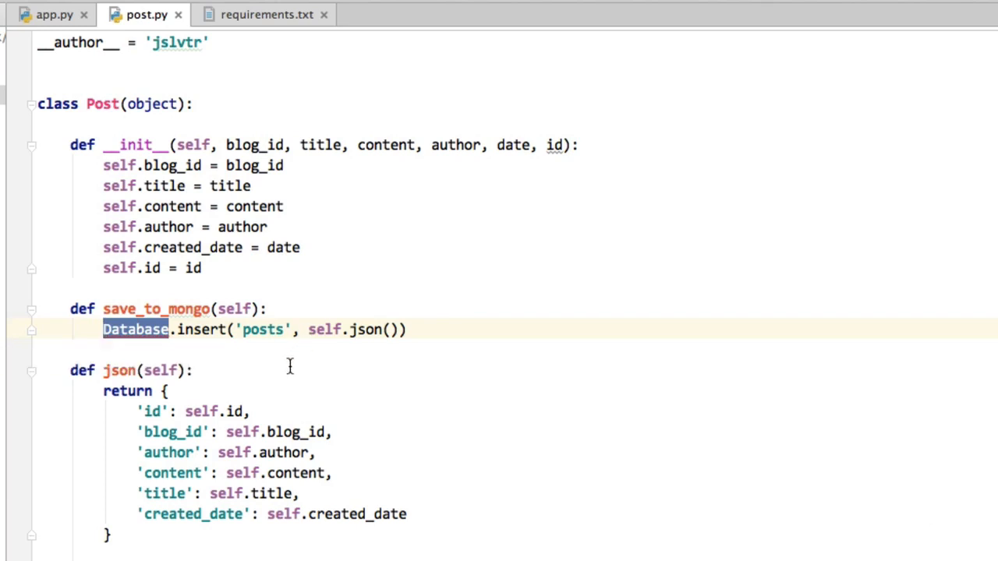
double_click(201, 328)
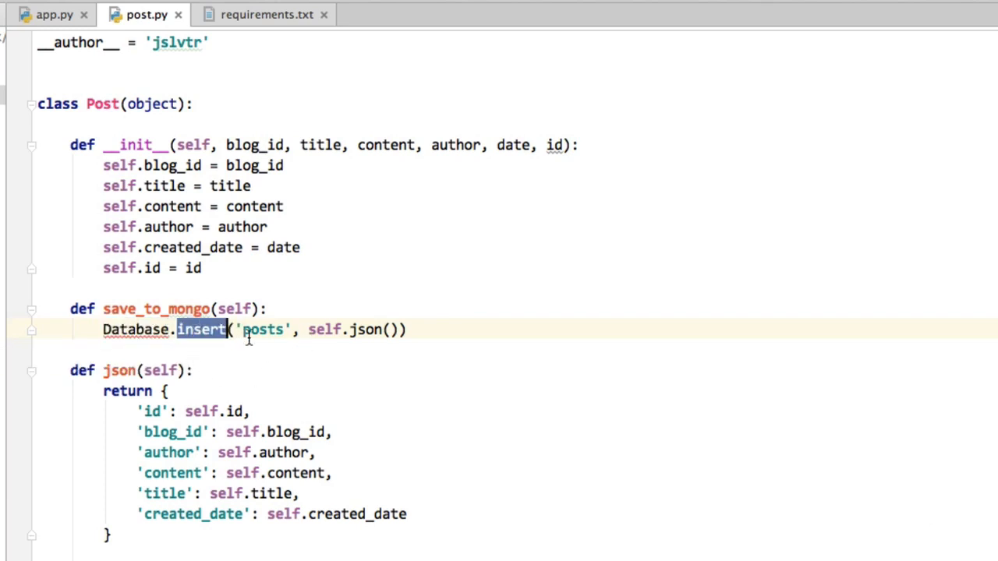
double_click(262, 329)
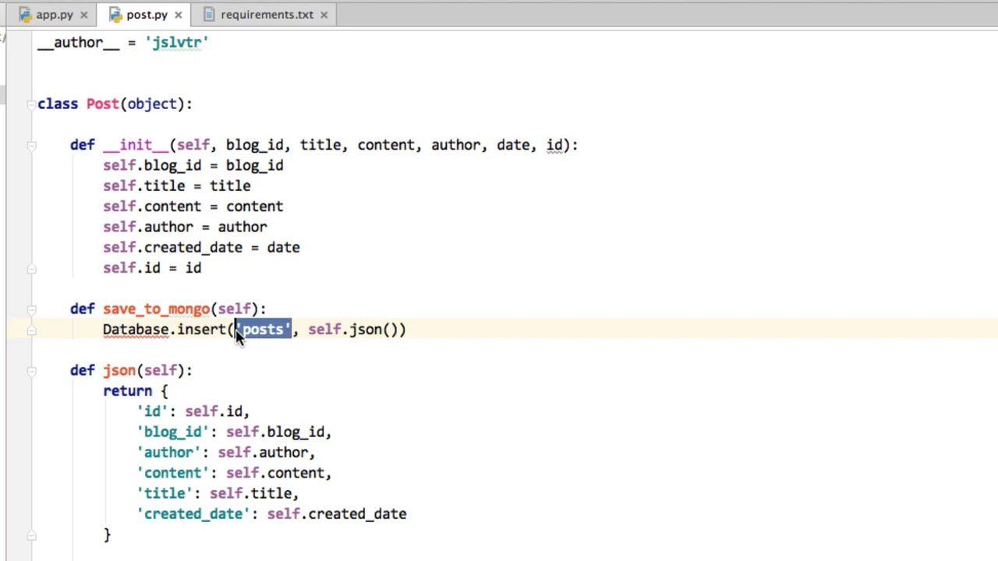
type("collection=")
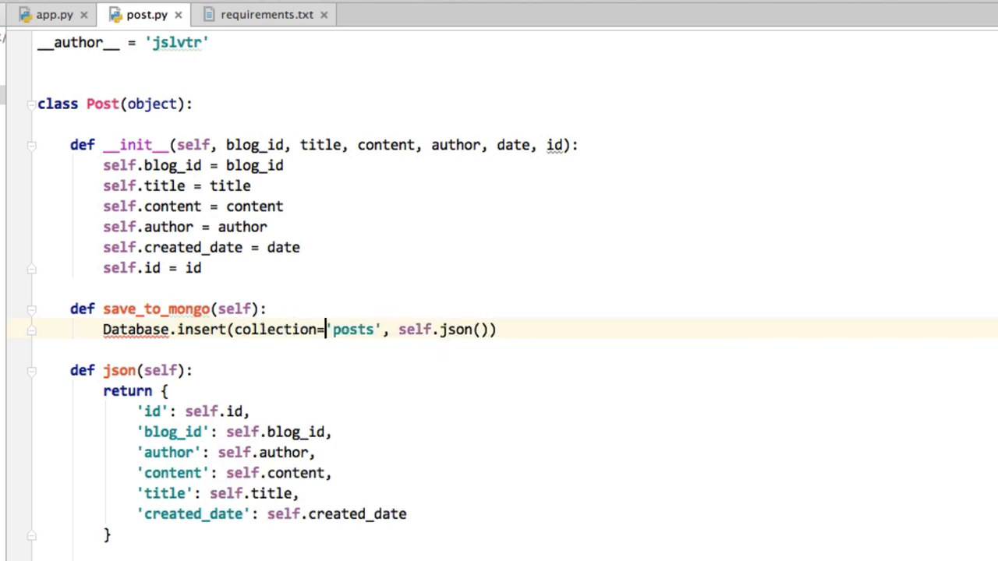
key("enter")
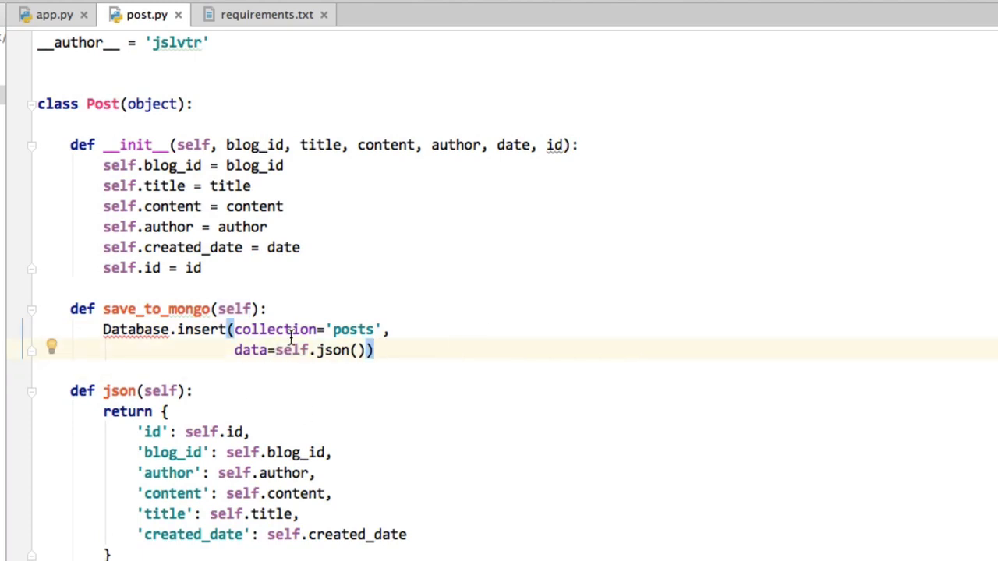
double_click(352, 329)
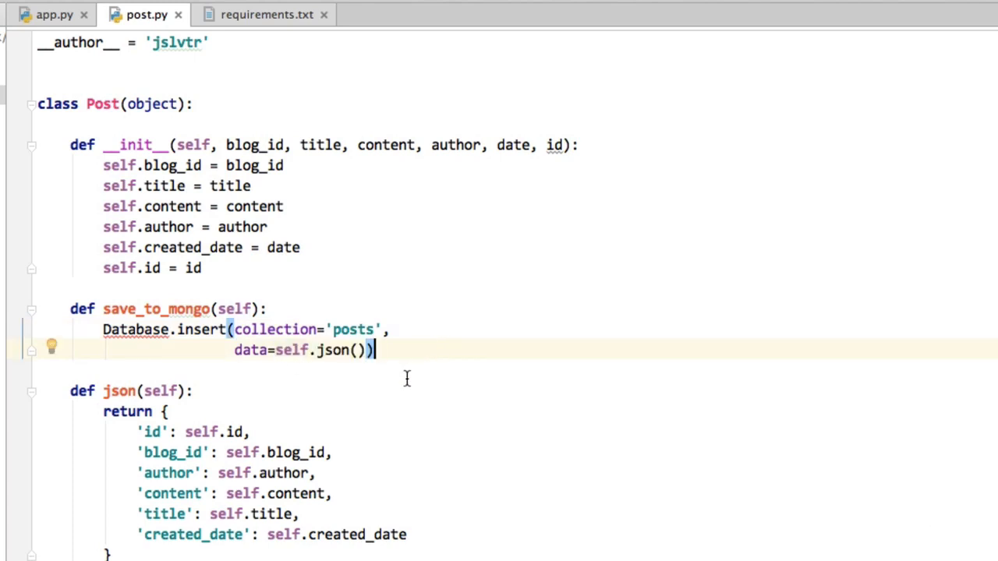
mouse_move(624, 421)
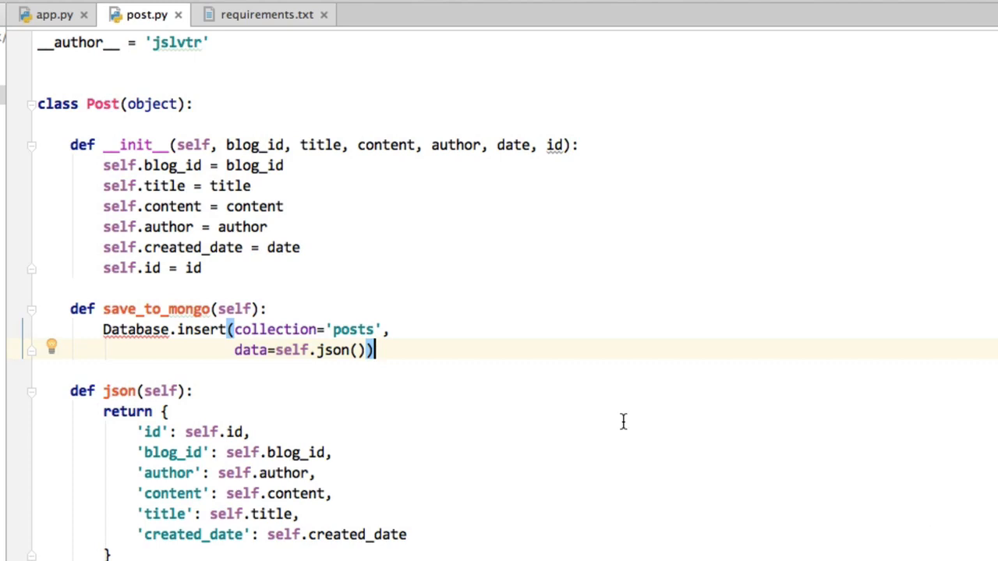
mouse_move(605, 427)
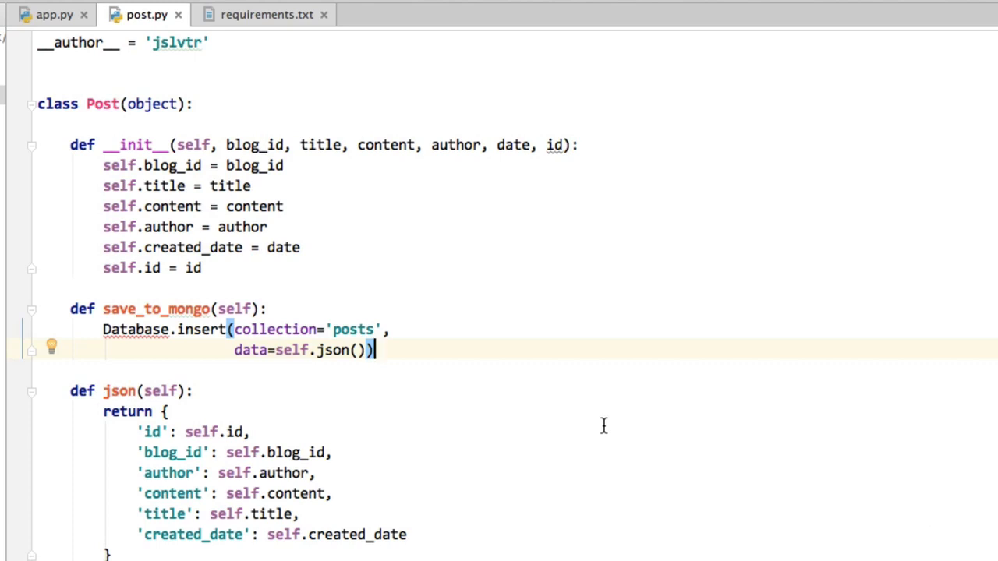